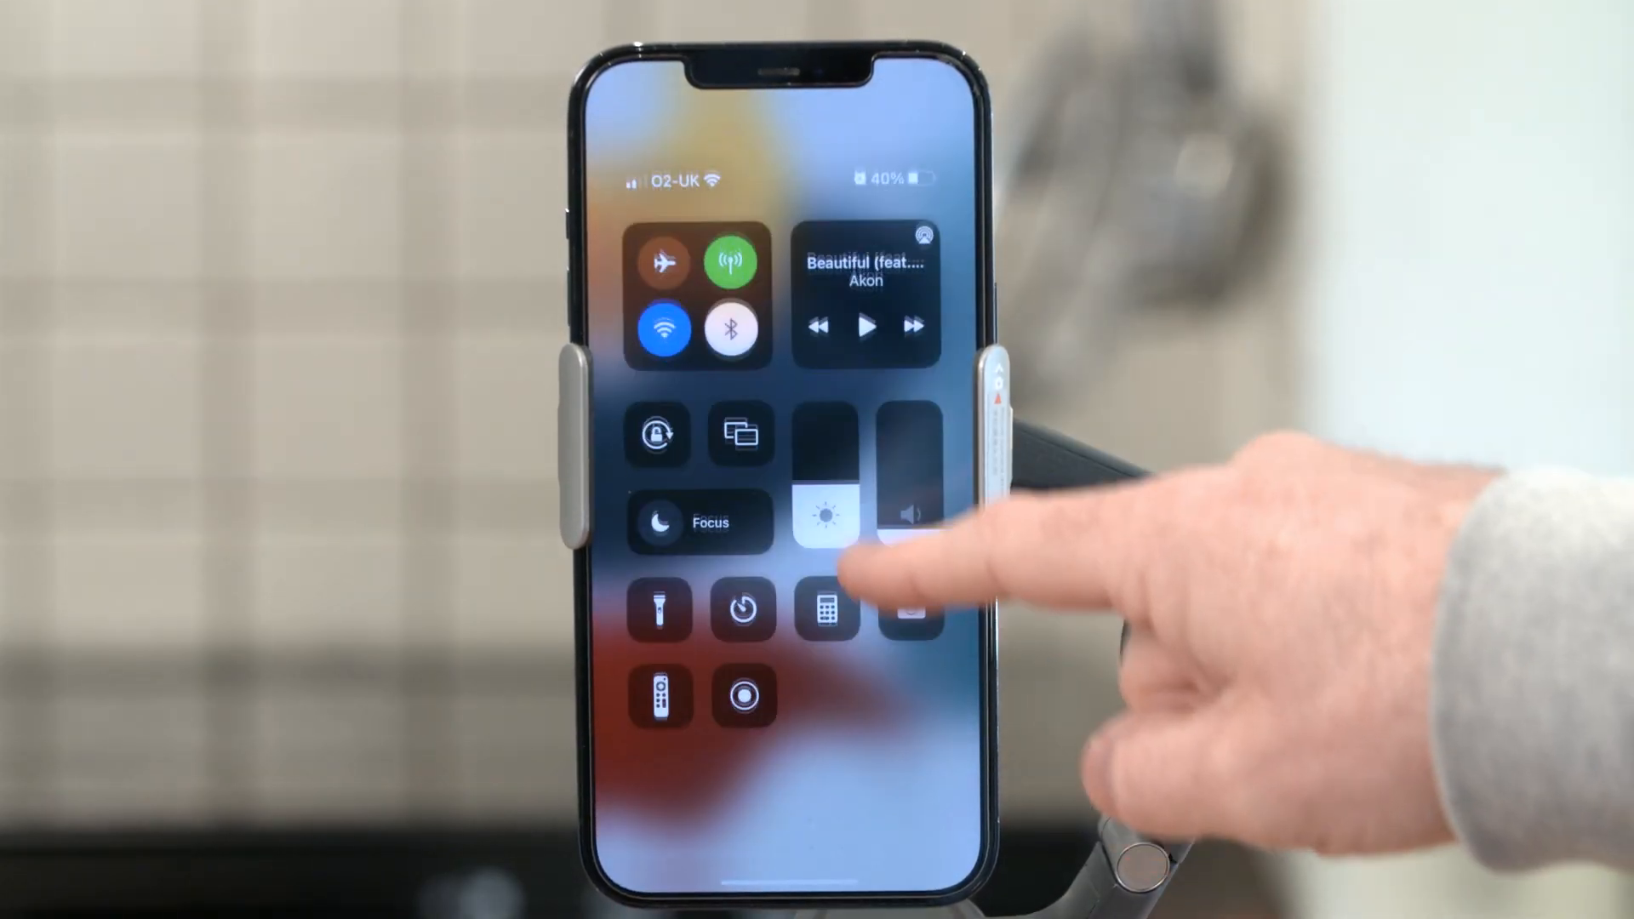
- Connect to the Osmo gimbal found by the app
{"action": "left_click", "coordinate": [732, 330]}
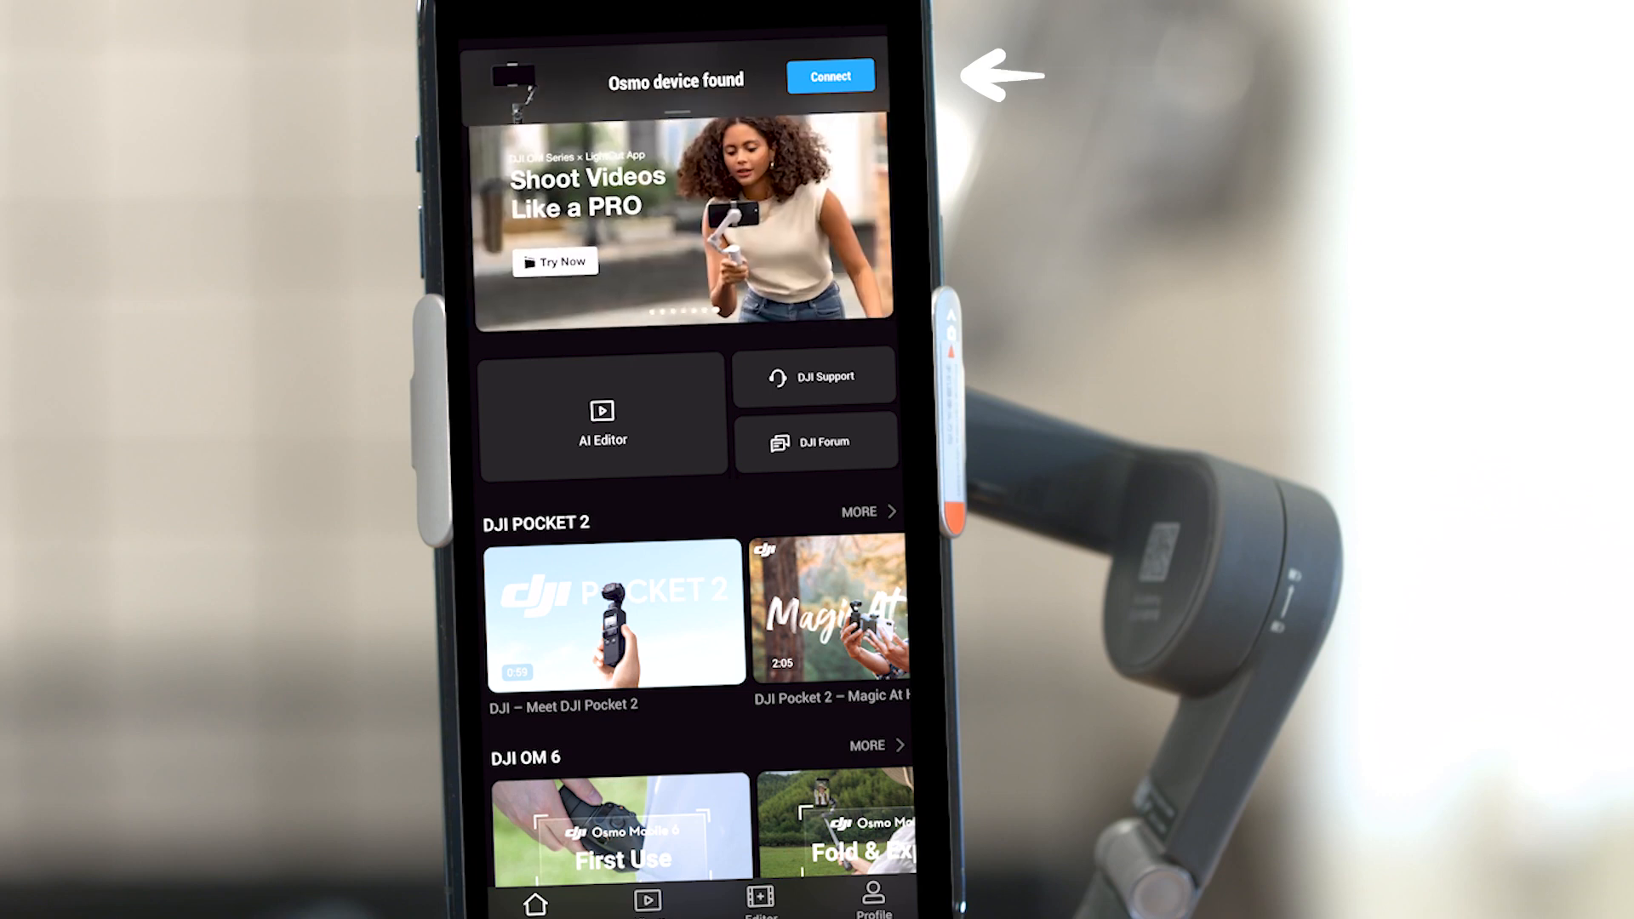
{"action": "left_click", "coordinate": [829, 75]}
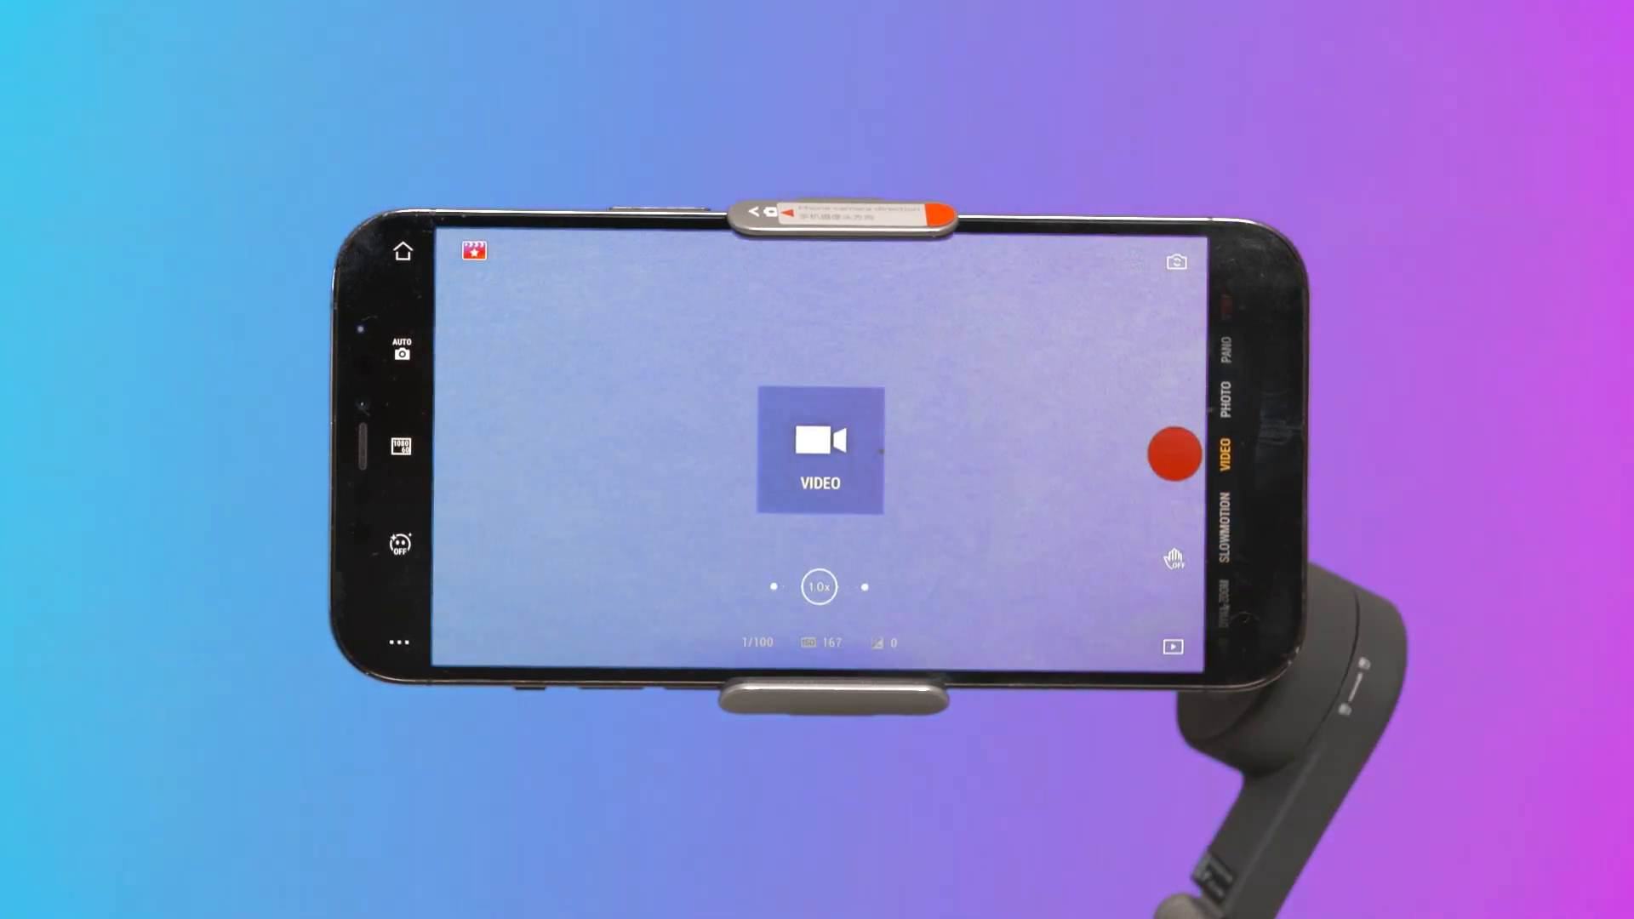
- Record a short test video clip by starting and stopping the red record button
{"action": "left_click", "coordinate": [1171, 456]}
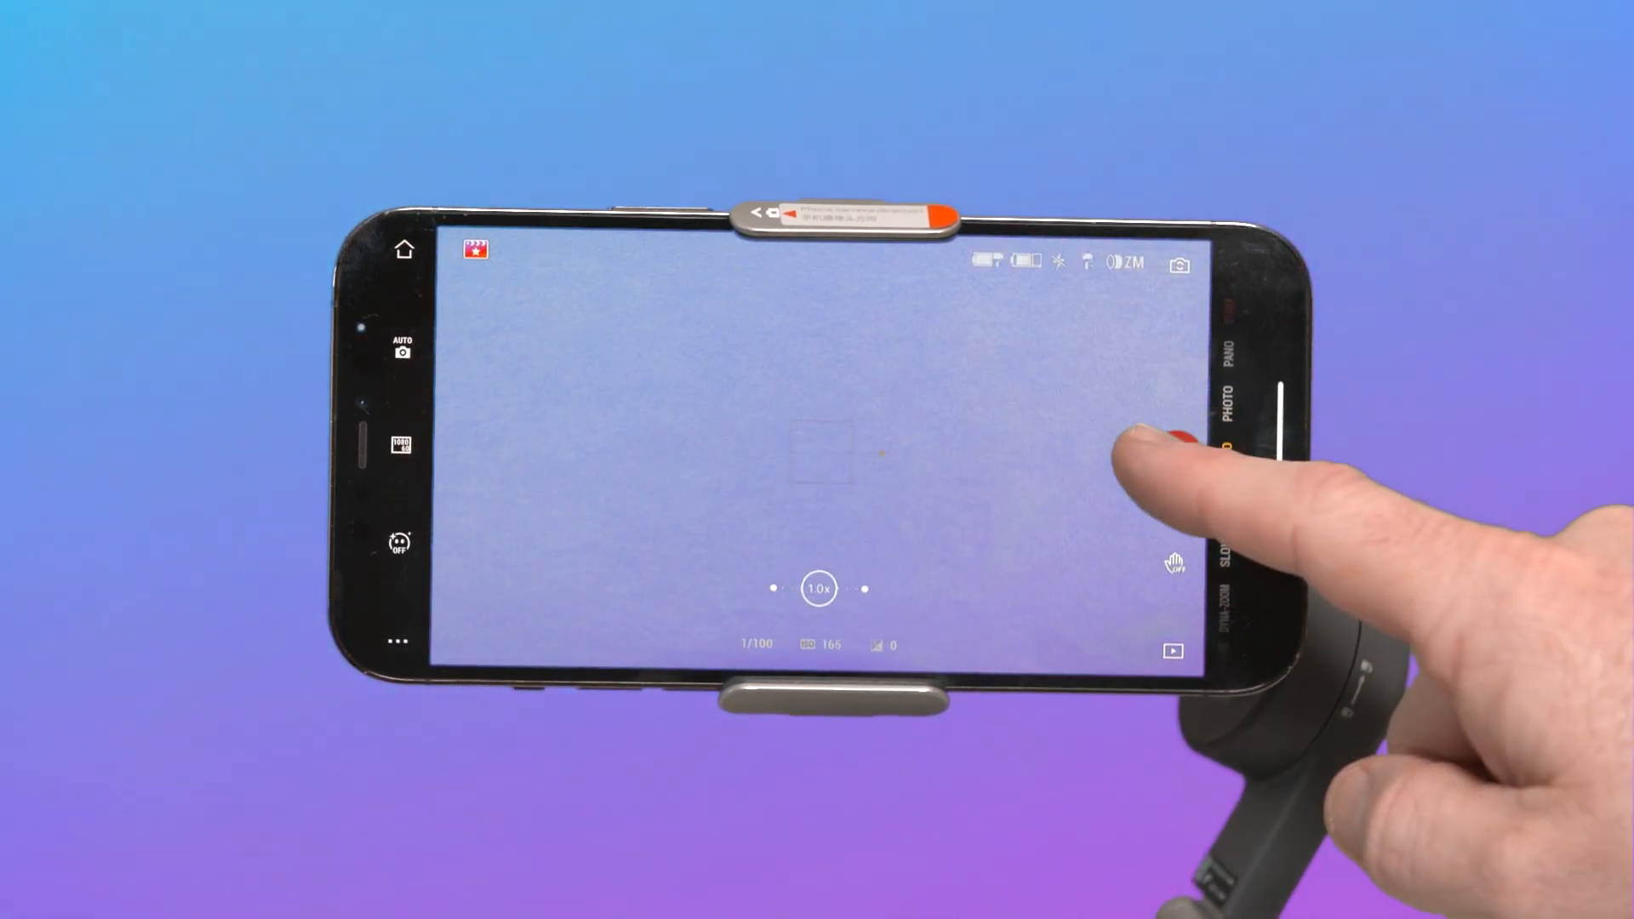
{"action": "left_click", "coordinate": [1176, 458]}
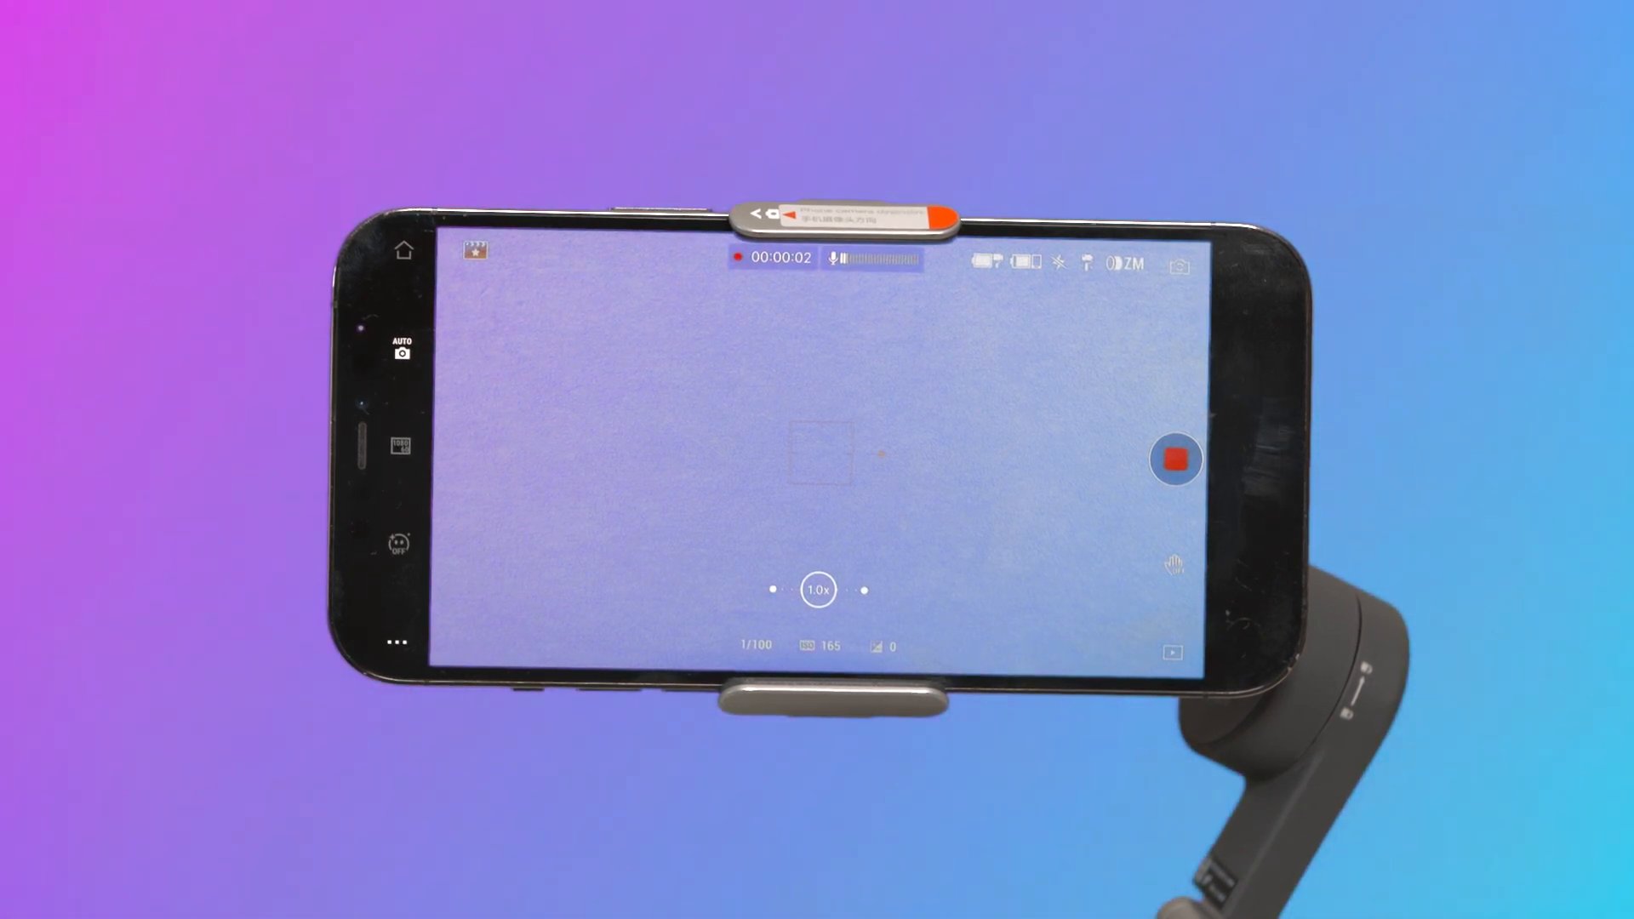
{"action": "left_click", "coordinate": [1175, 458]}
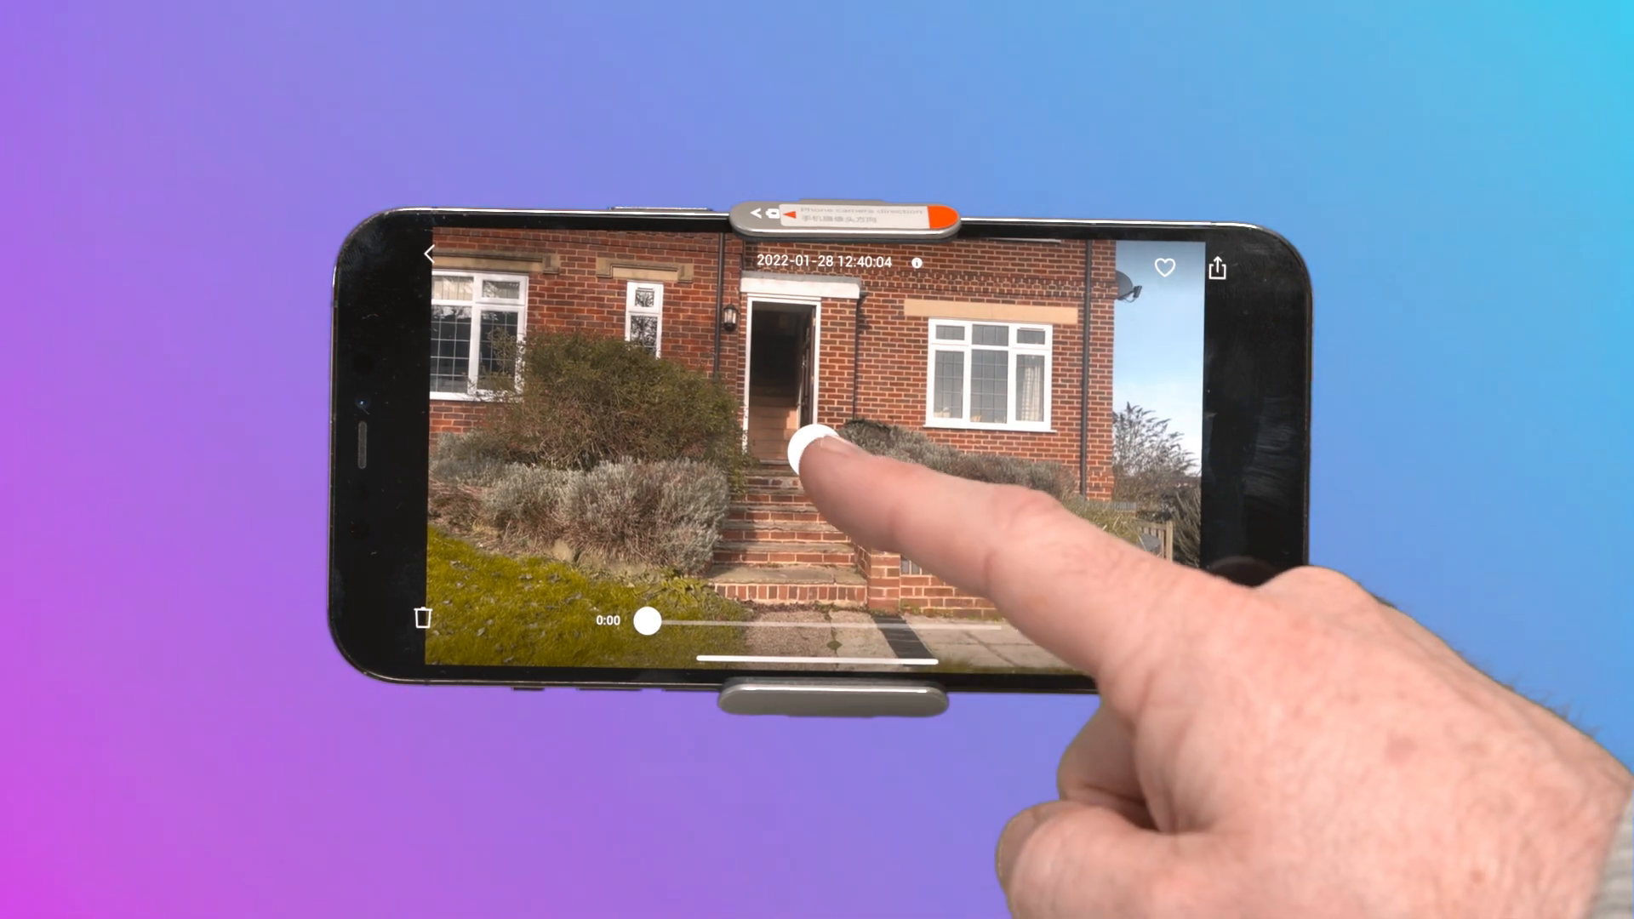
- Play back the recorded clip of the house and confirm deleting it
{"action": "left_click", "coordinate": [802, 448]}
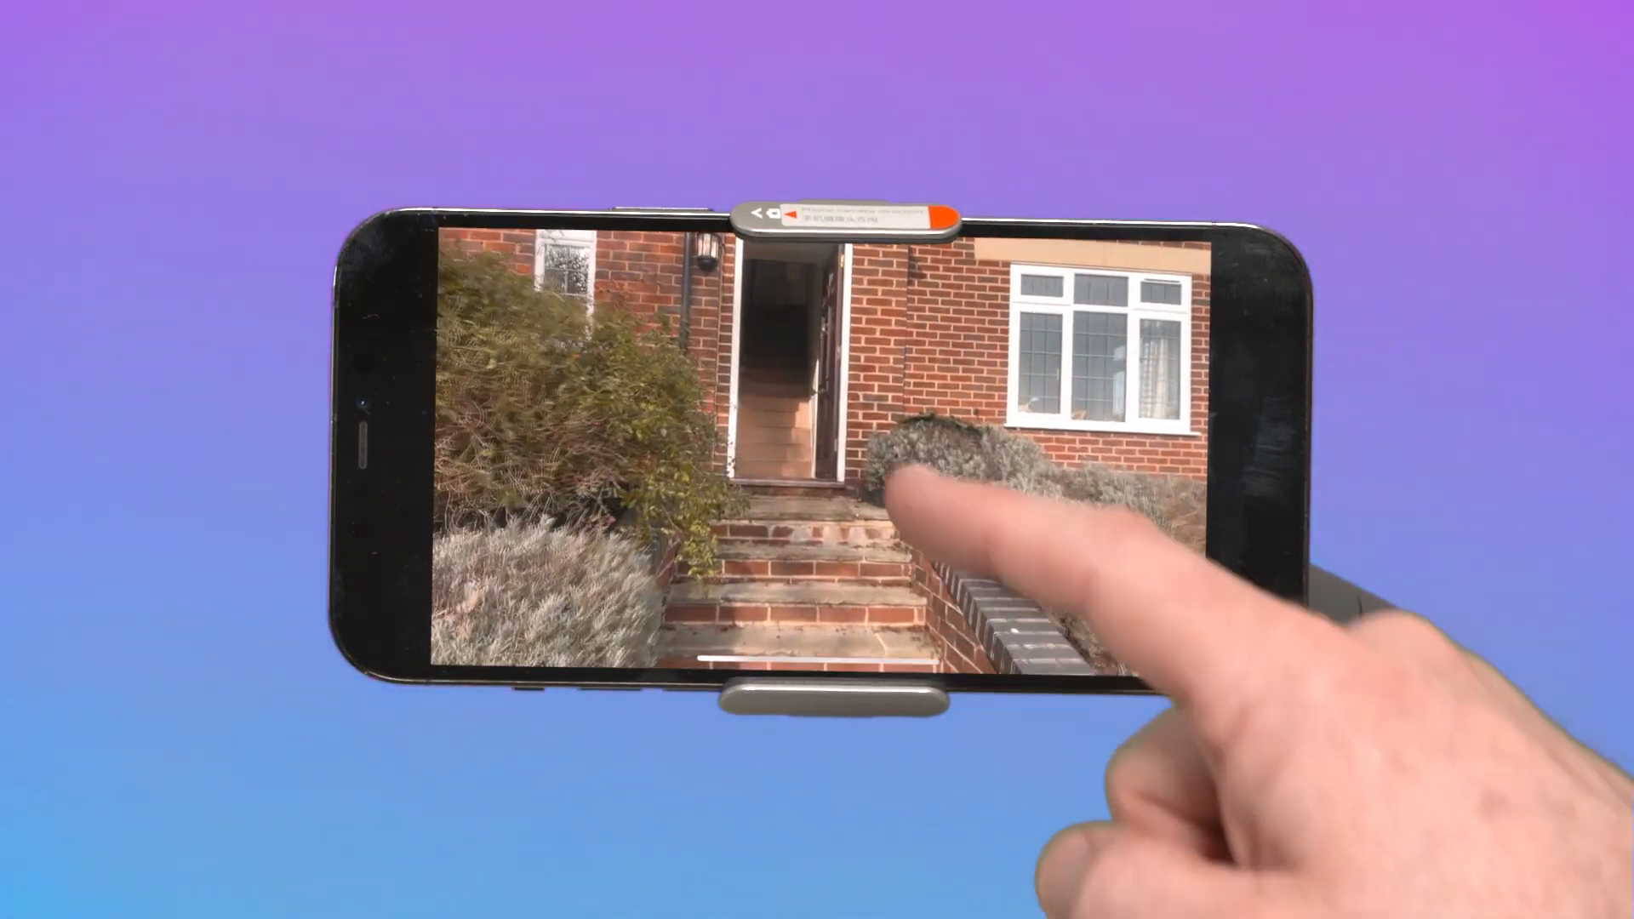
{"action": "left_click", "coordinate": [890, 480]}
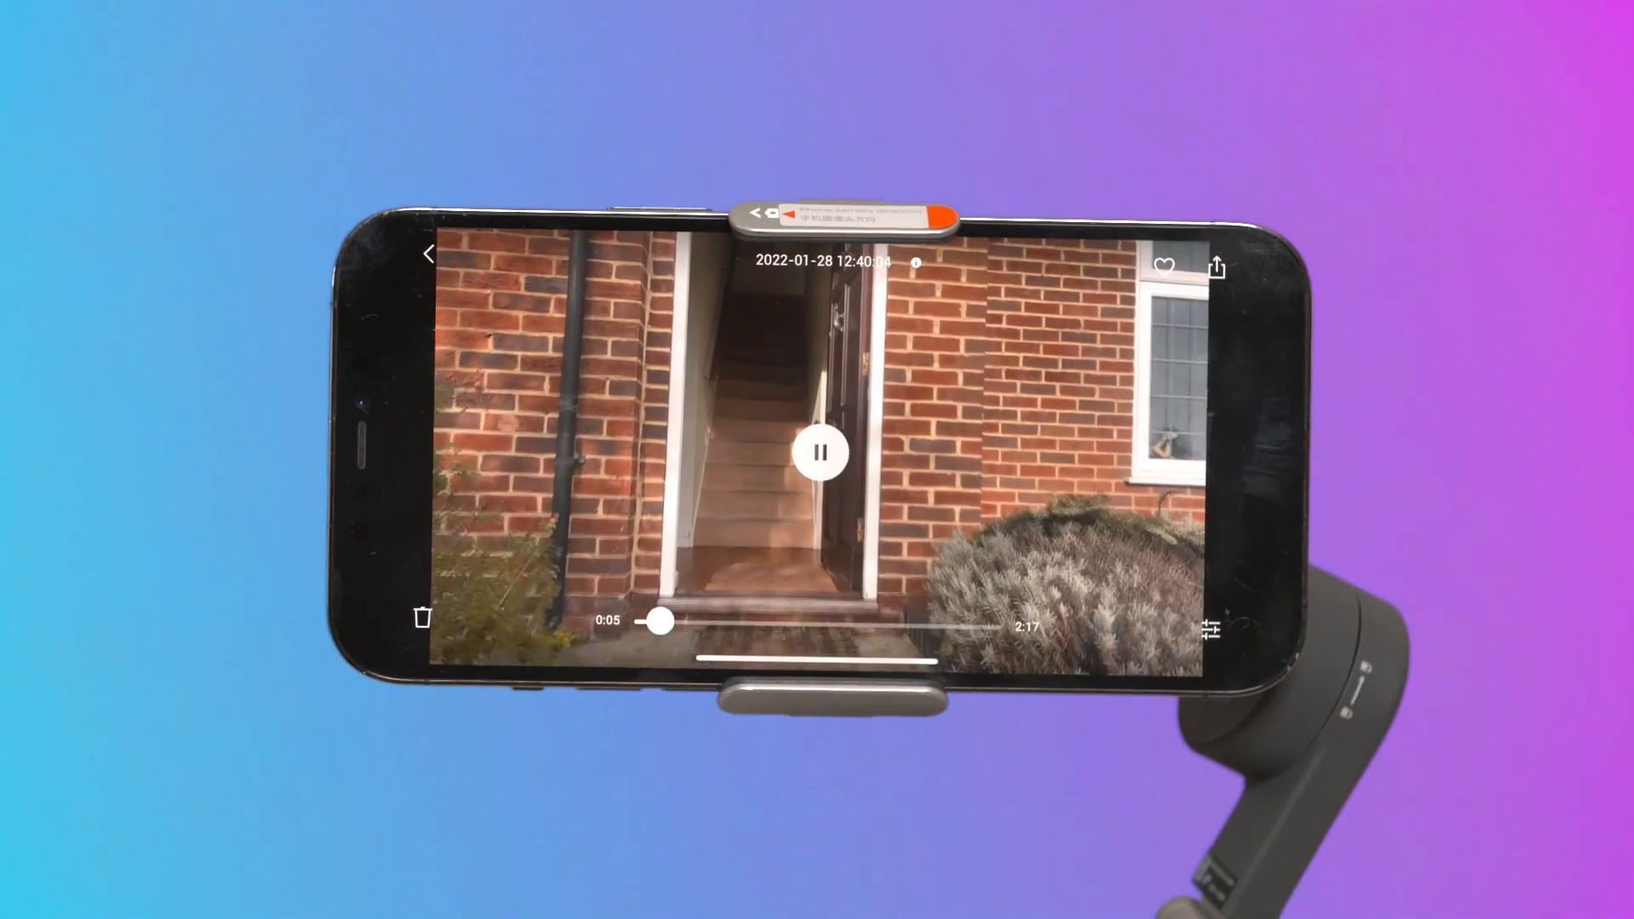
{"action": "left_click", "coordinate": [822, 453]}
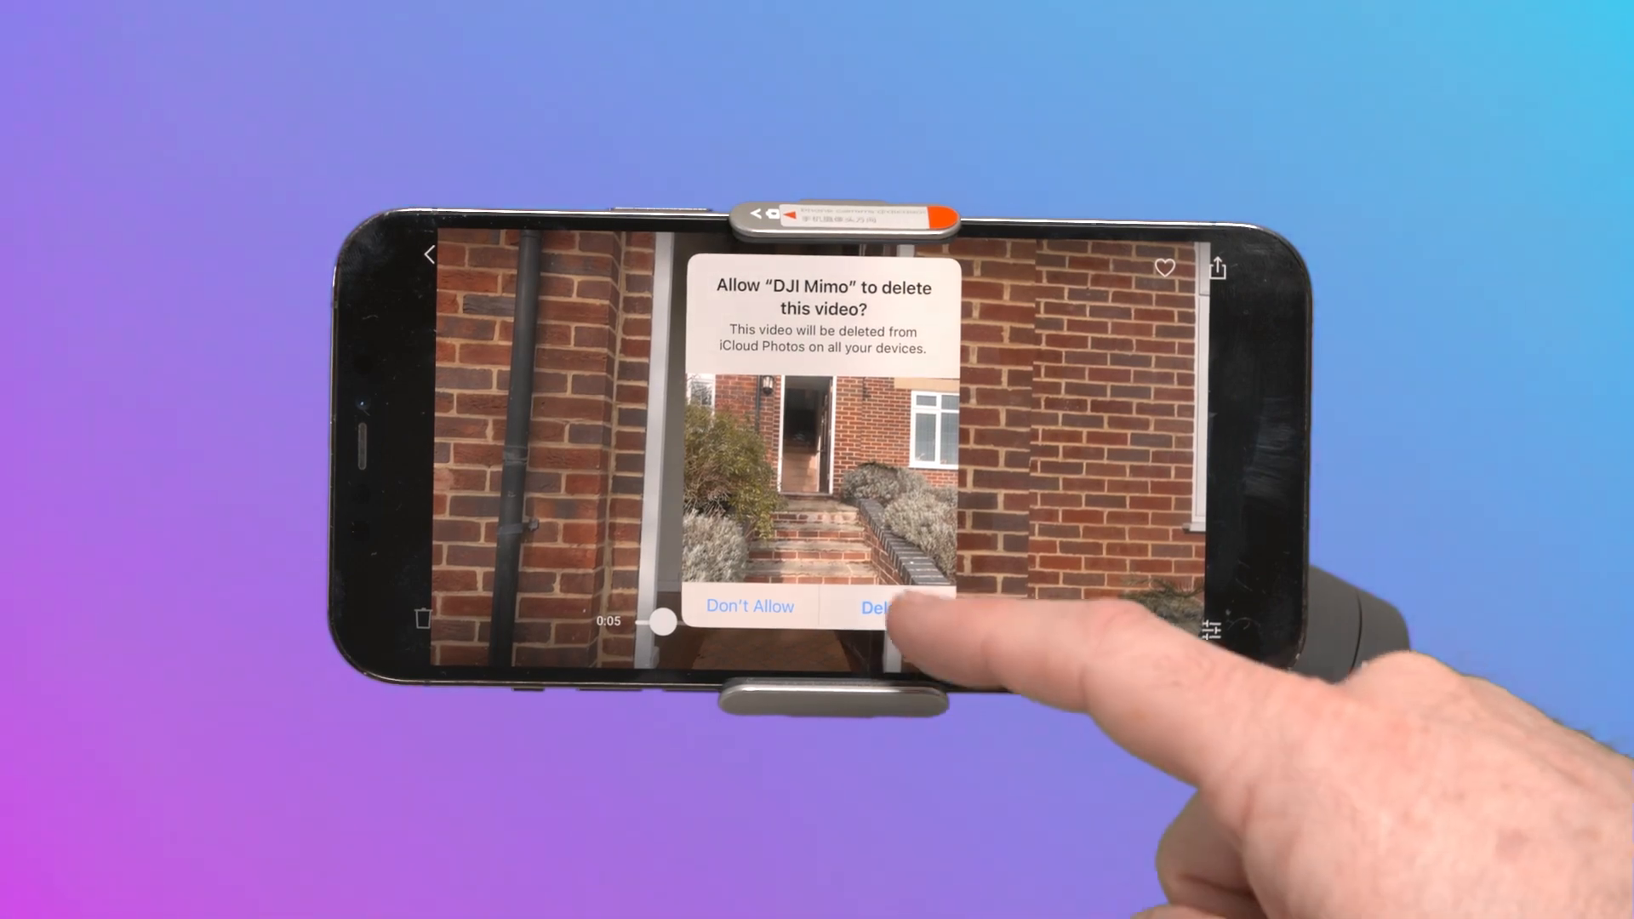
{"action": "left_click", "coordinate": [885, 606]}
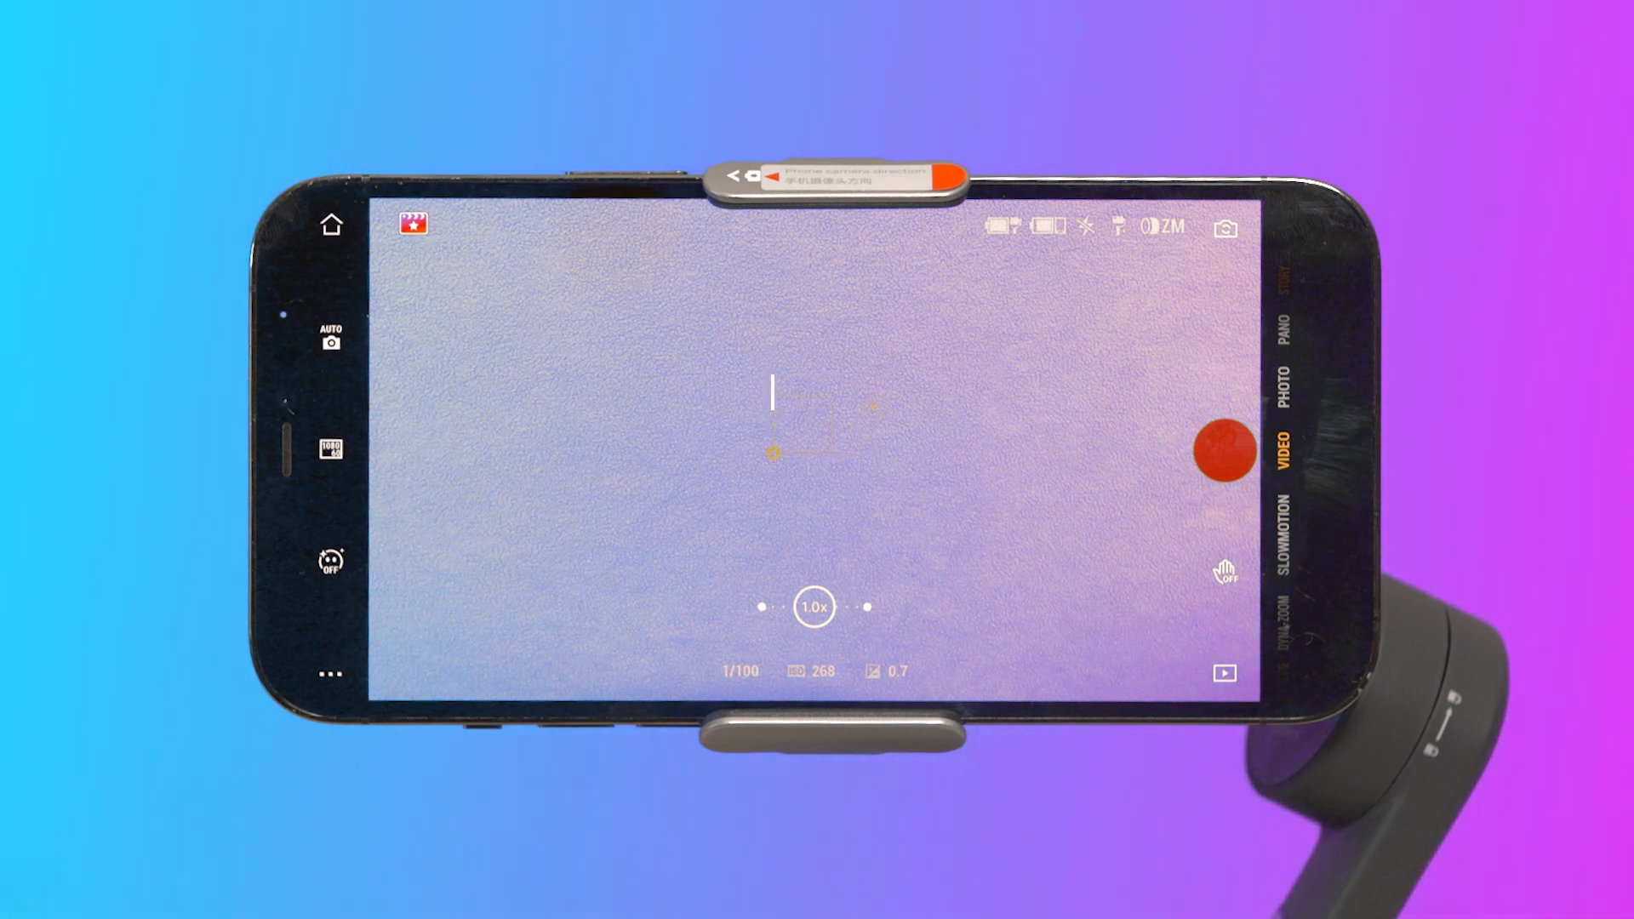
- Zoom the camera in to 2.5x and bring it back down to 1.0x
{"action": "left_click_drag", "start_coordinate": [813, 606], "coordinate": [751, 607]}
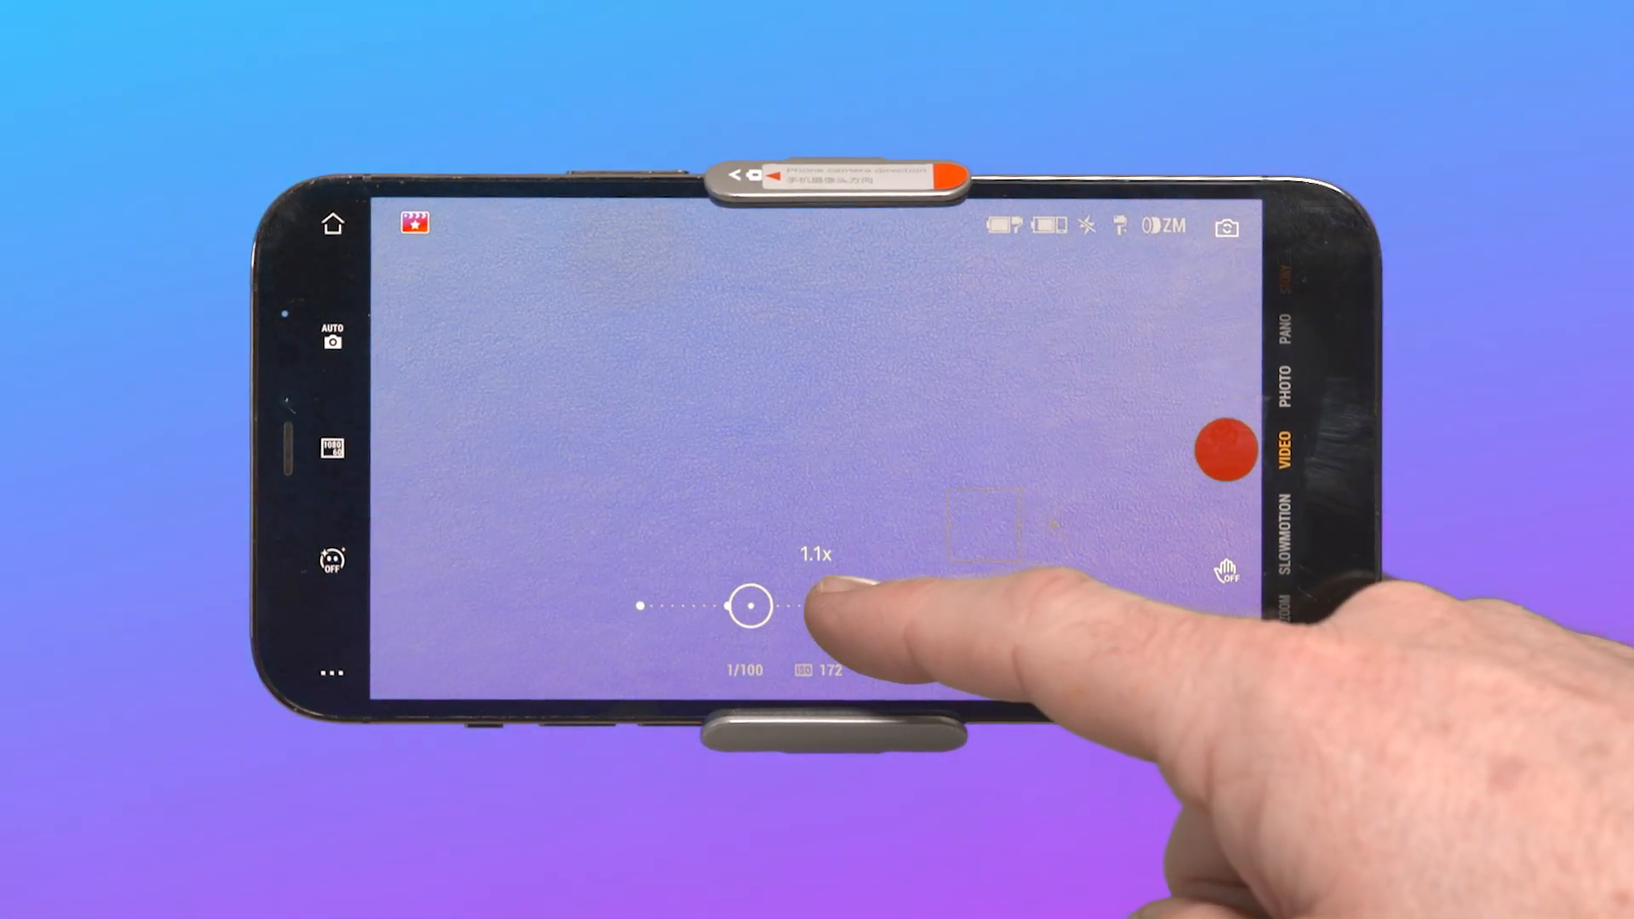
{"action": "left_click_drag", "start_coordinate": [750, 604], "coordinate": [847, 606]}
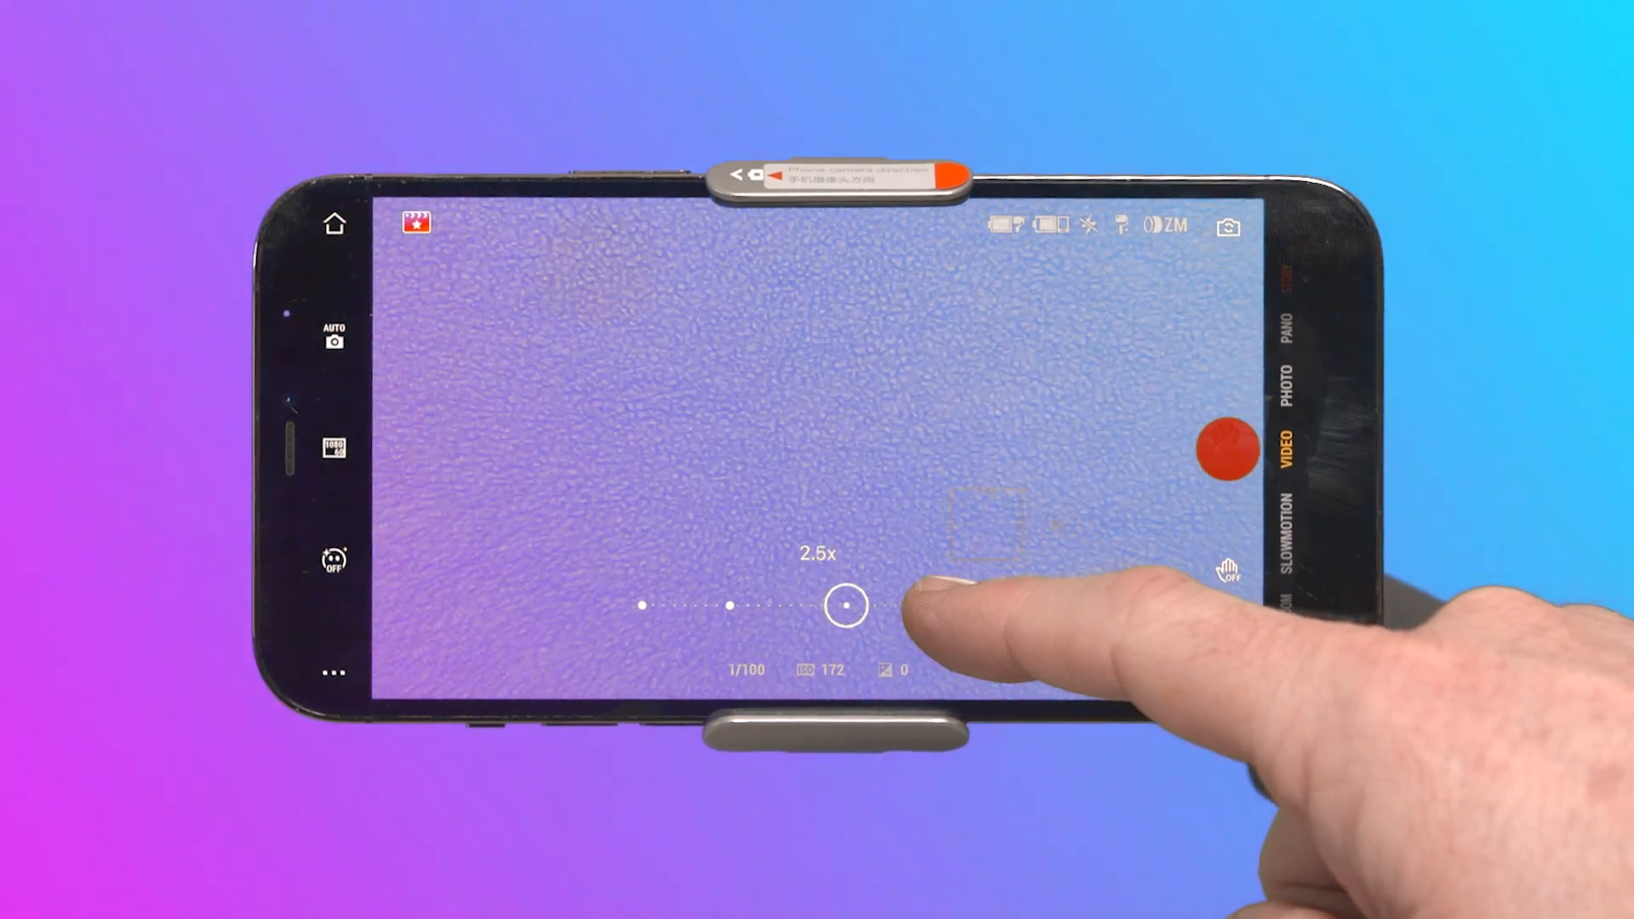
{"action": "left_click_drag", "start_coordinate": [846, 606], "coordinate": [816, 606]}
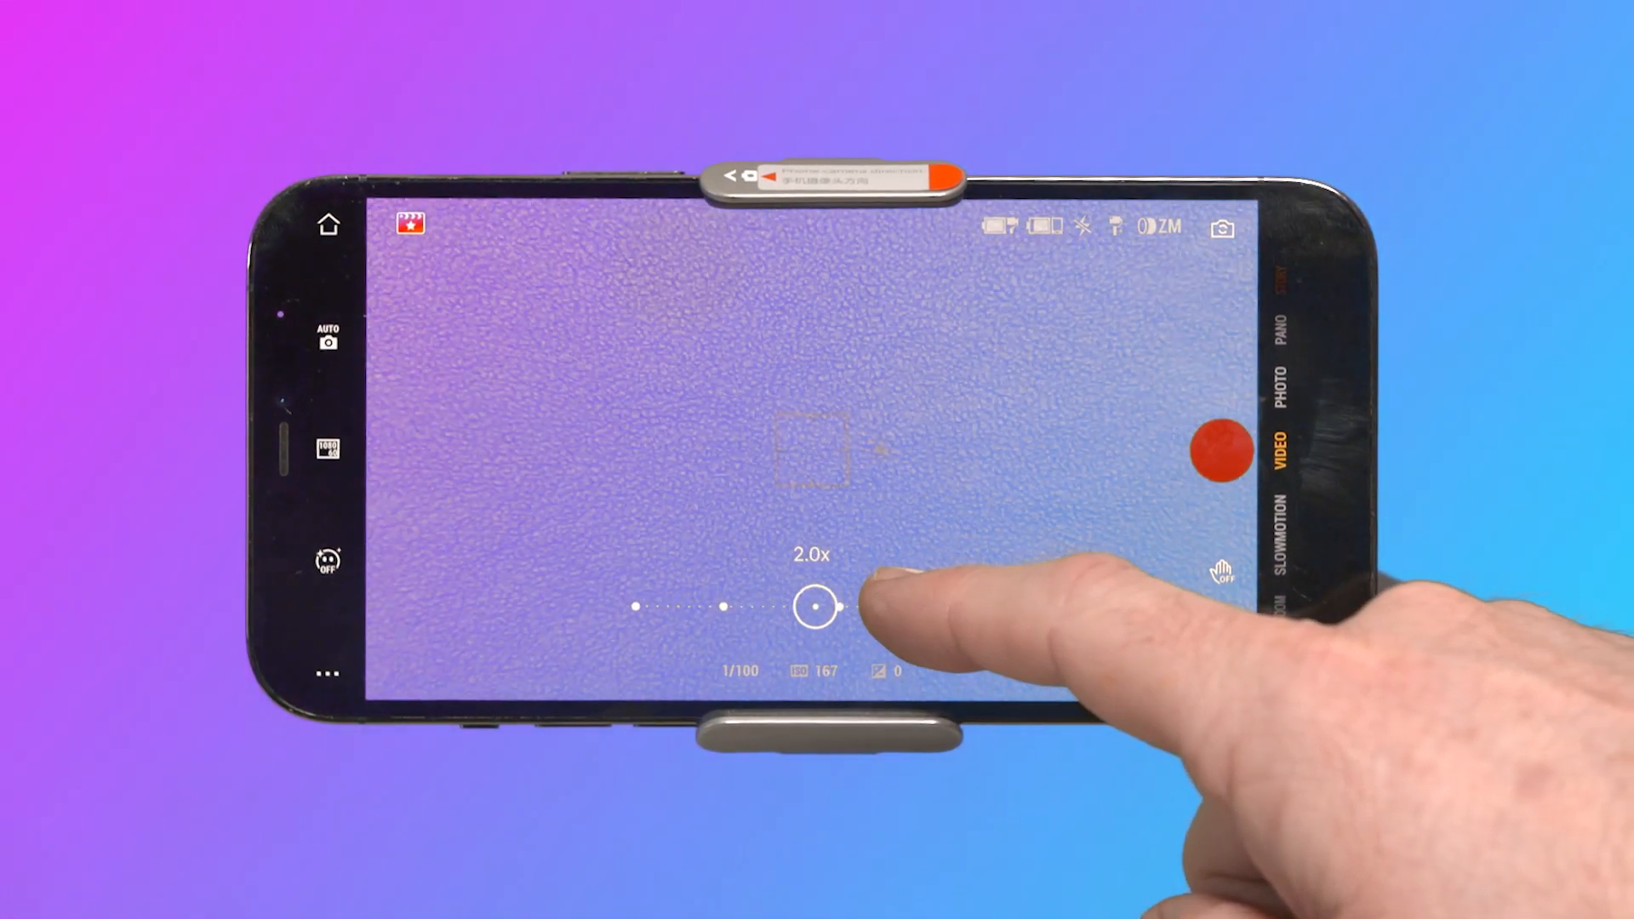
{"action": "left_click_drag", "start_coordinate": [816, 606], "coordinate": [732, 606]}
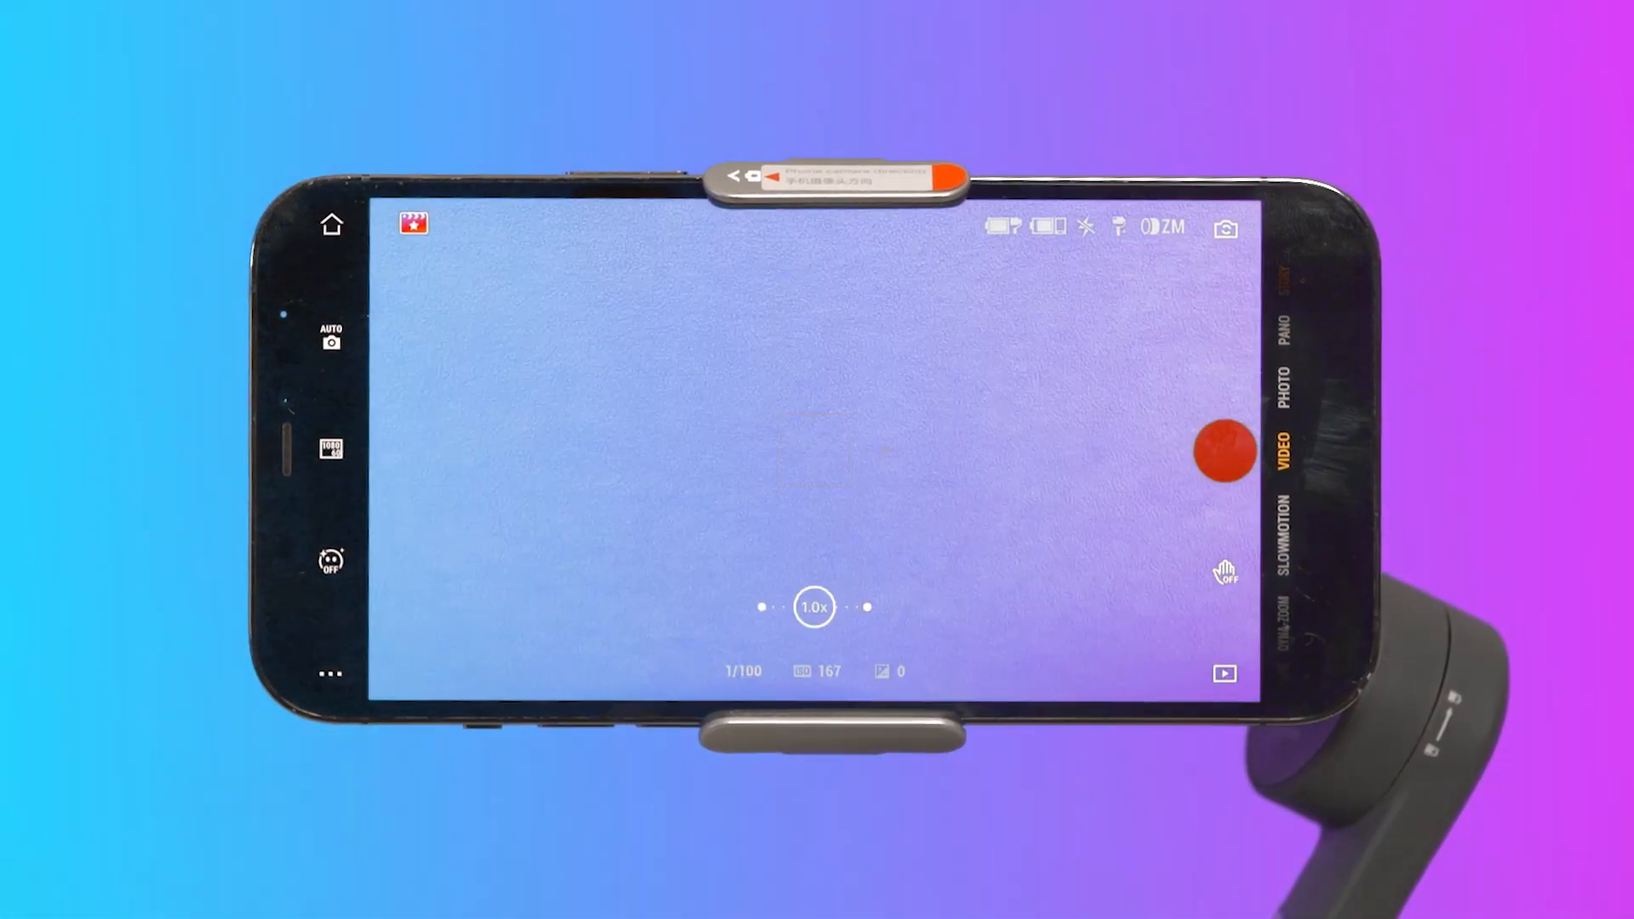
- Bring up the camera and gimbal settings panel
{"action": "left_click", "coordinate": [331, 337]}
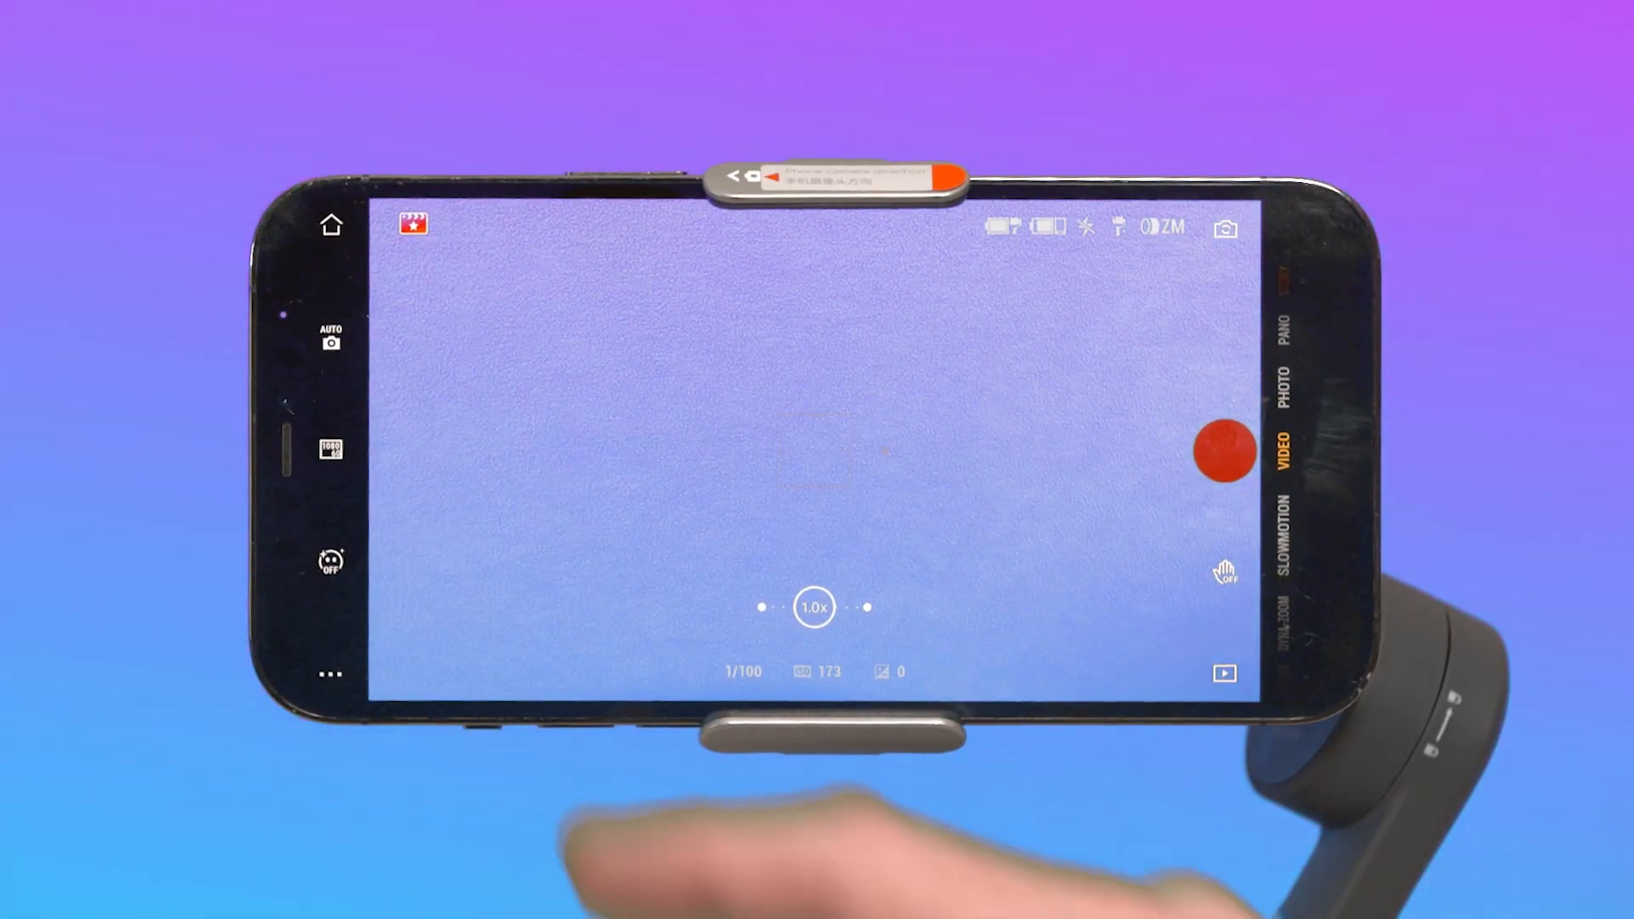
{"action": "left_click", "coordinate": [328, 450]}
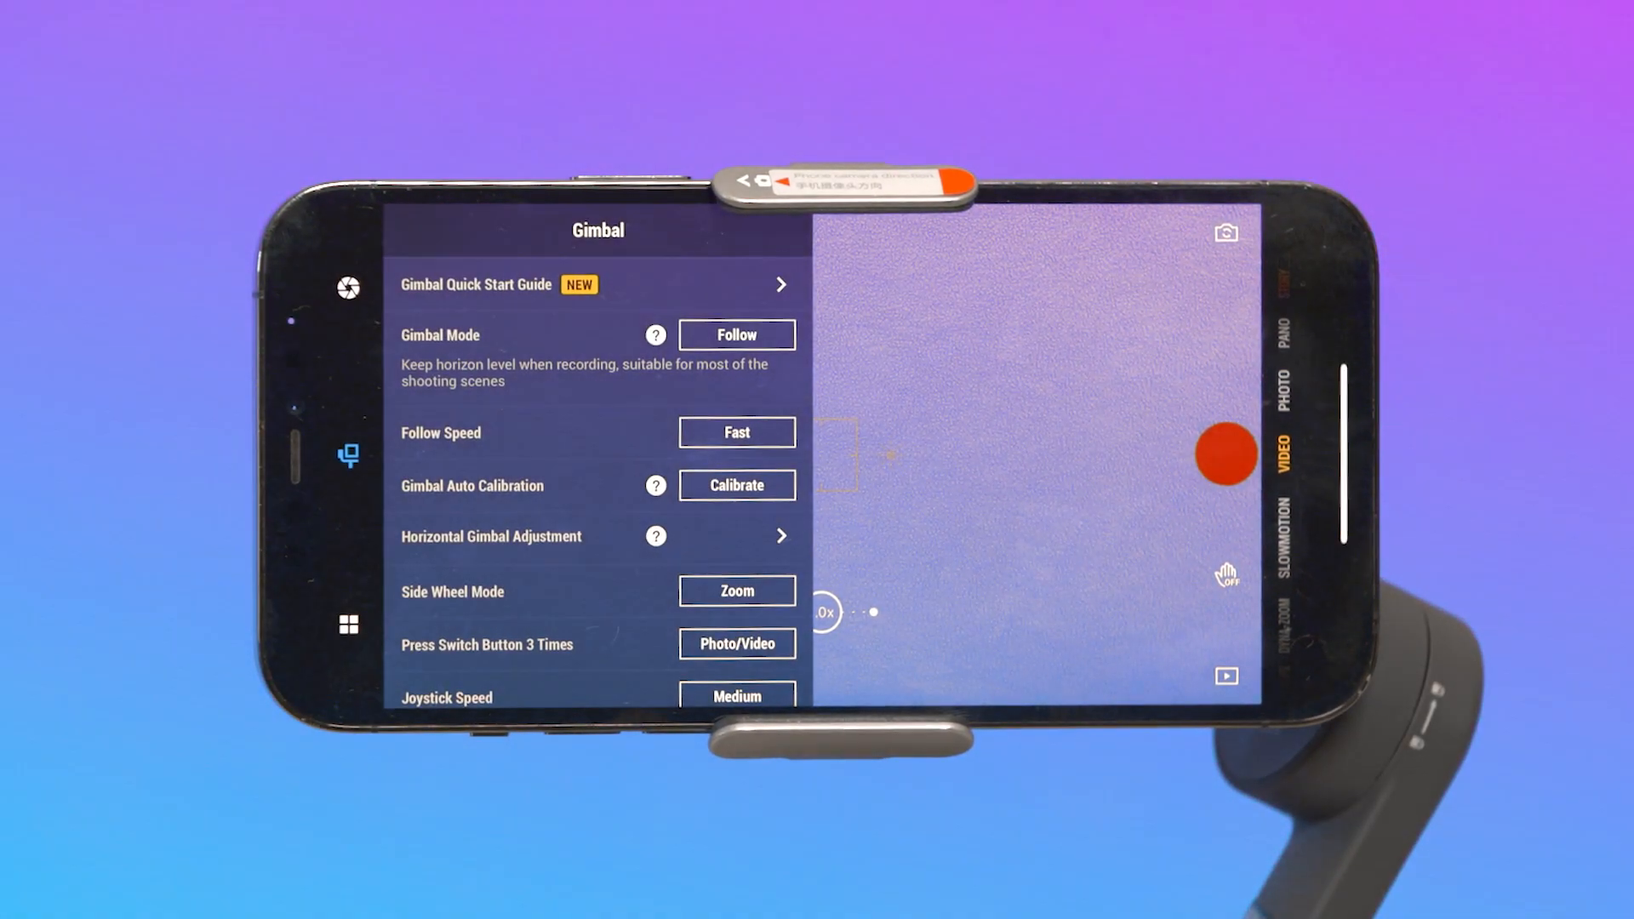
- Try Tilt Locked gimbal mode, then return Gimbal Mode to Follow
{"action": "left_click", "coordinate": [735, 336]}
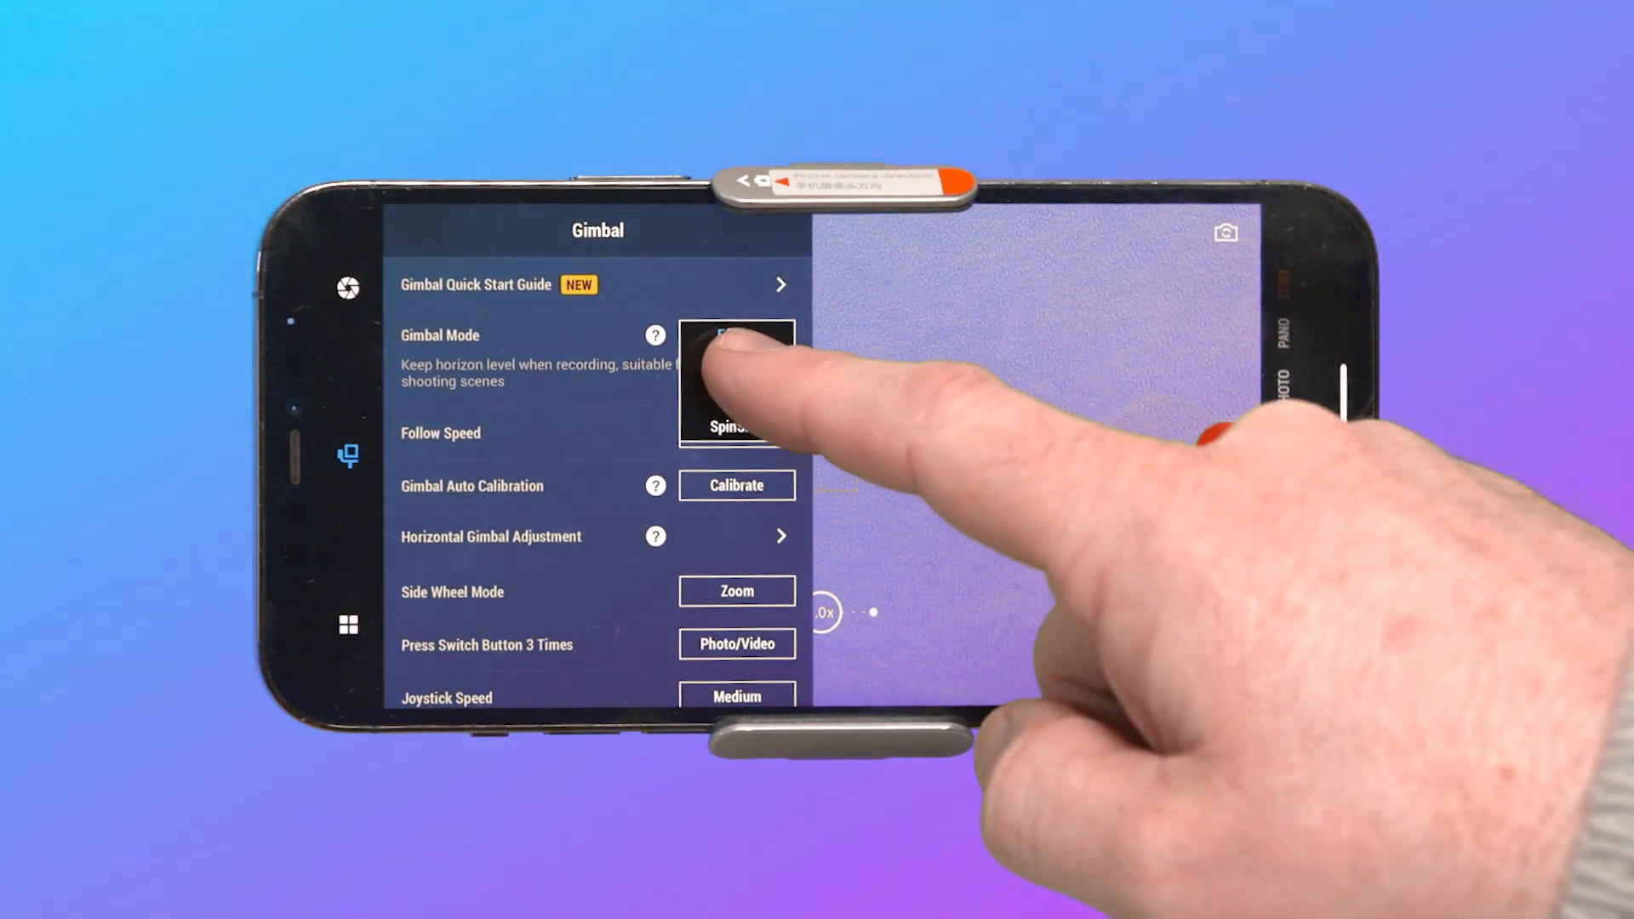
{"action": "left_click", "coordinate": [735, 334]}
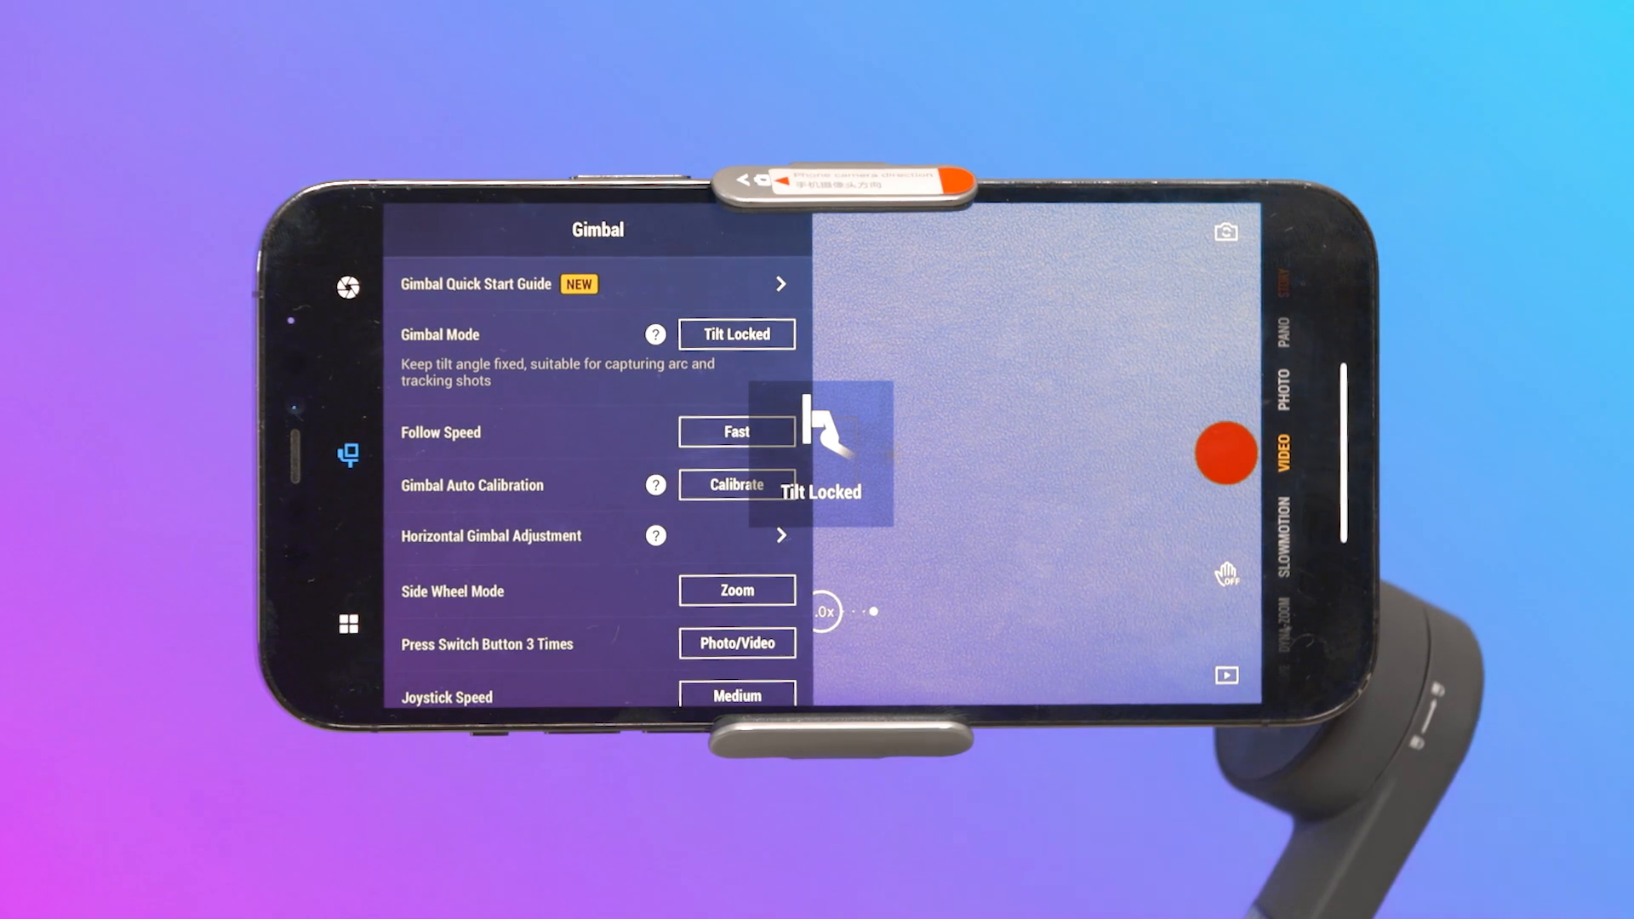
{"action": "left_click", "coordinate": [736, 334]}
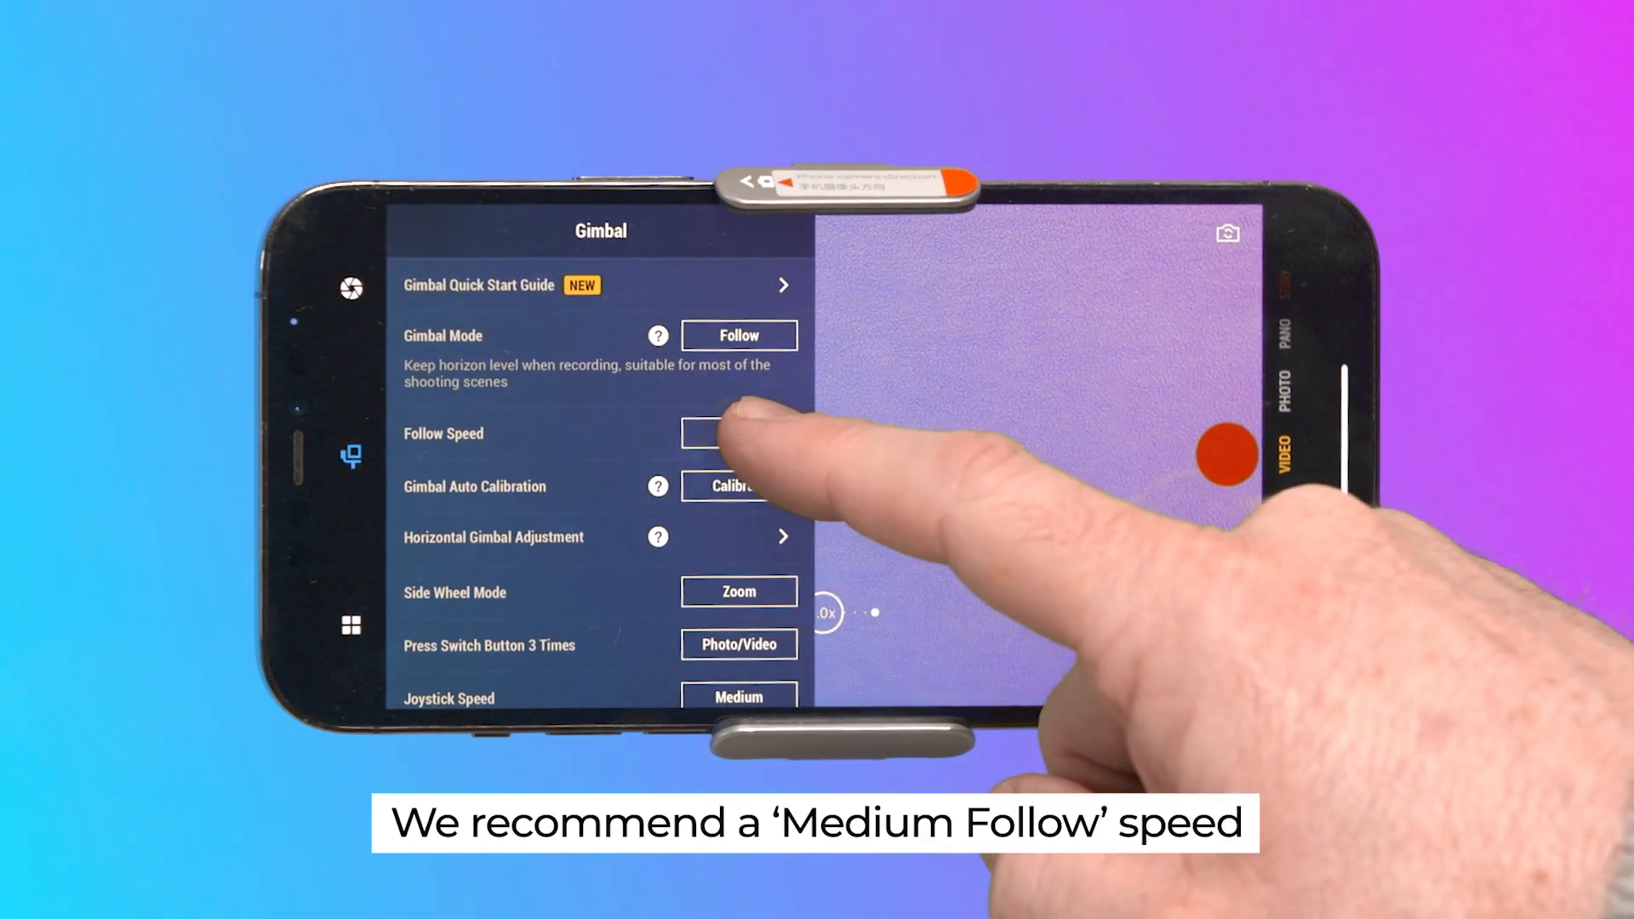
- Set Follow Speed to Medium and start the gimbal auto calibration
{"action": "left_click", "coordinate": [737, 434]}
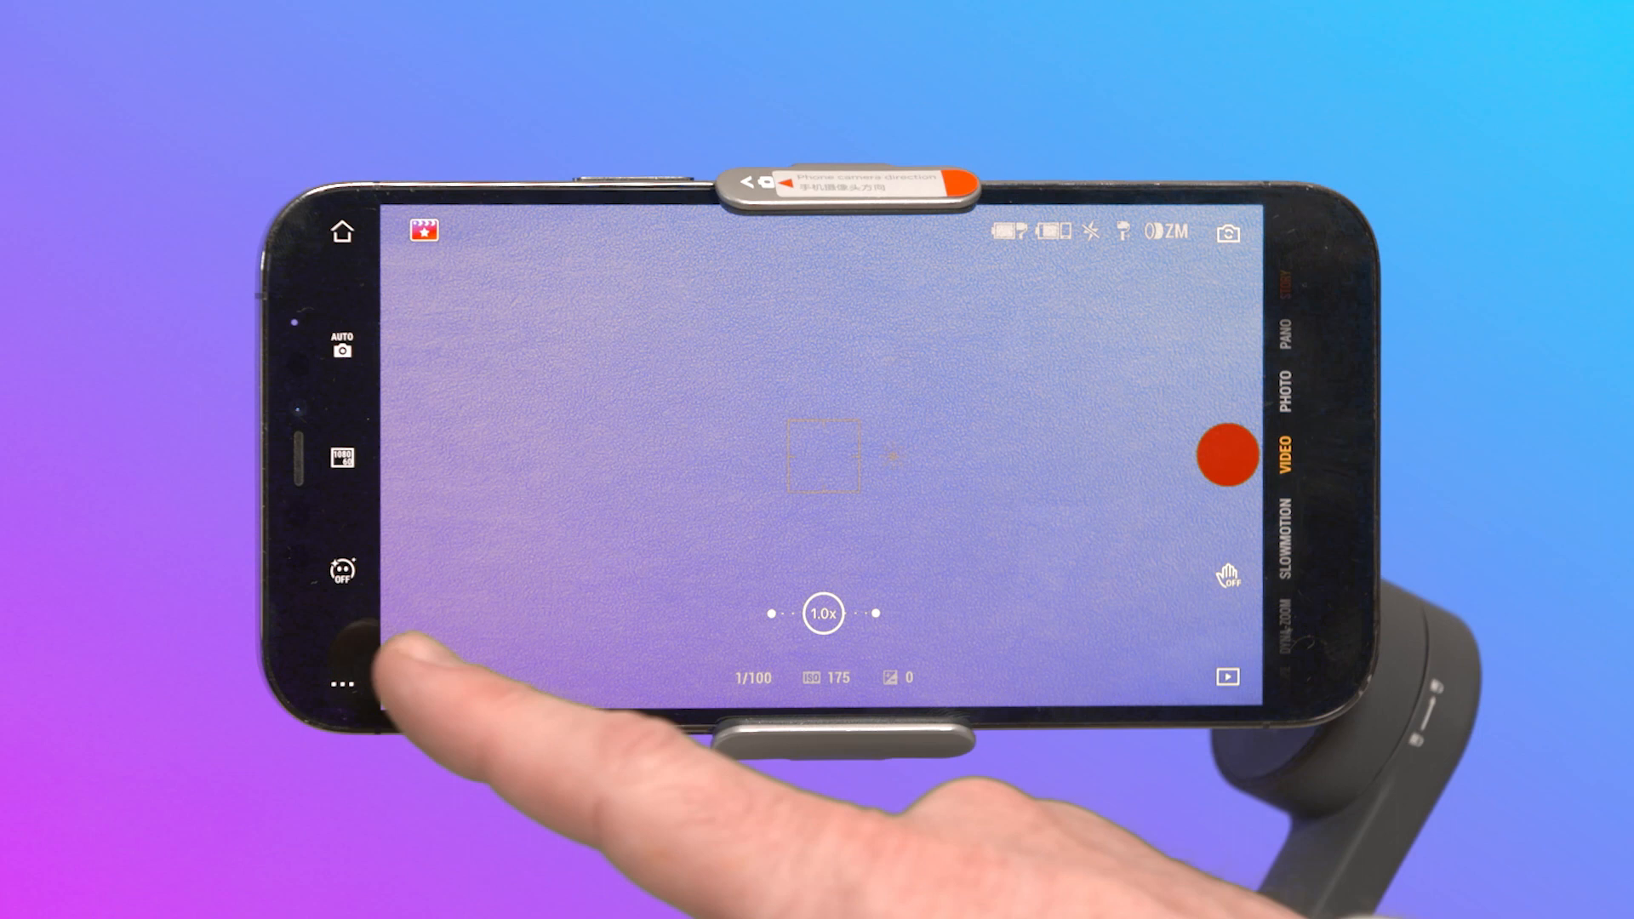
{"action": "left_click", "coordinate": [339, 686]}
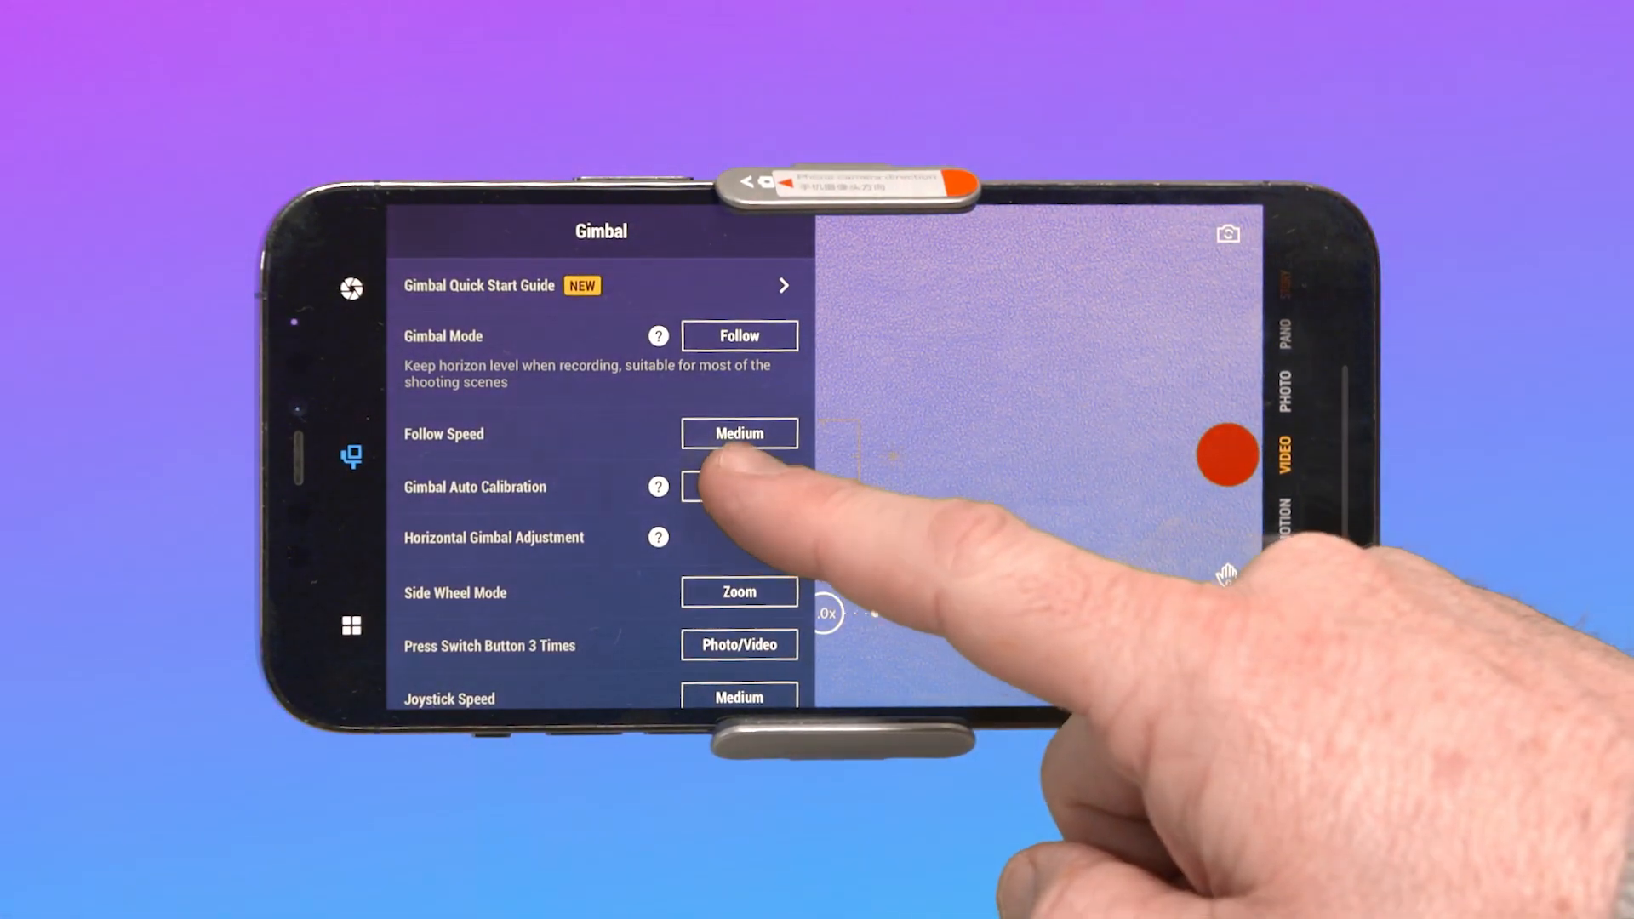
{"action": "left_click", "coordinate": [737, 487]}
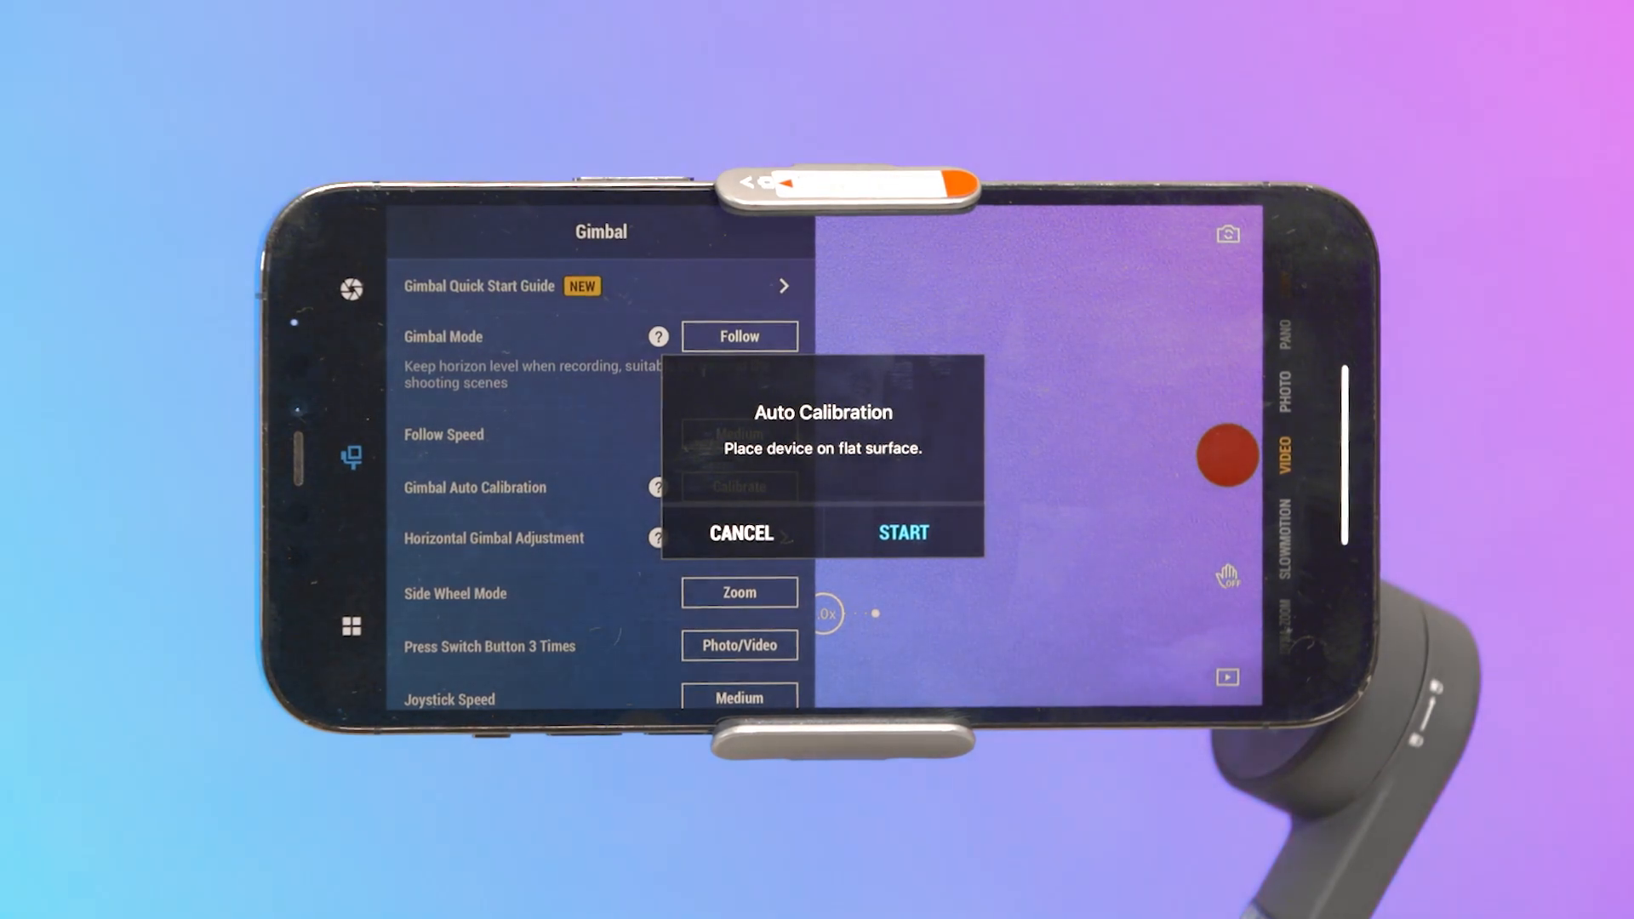
- Run the auto calibration on a flat surface and acknowledge the Calibration Success message
{"action": "left_click", "coordinate": [902, 533]}
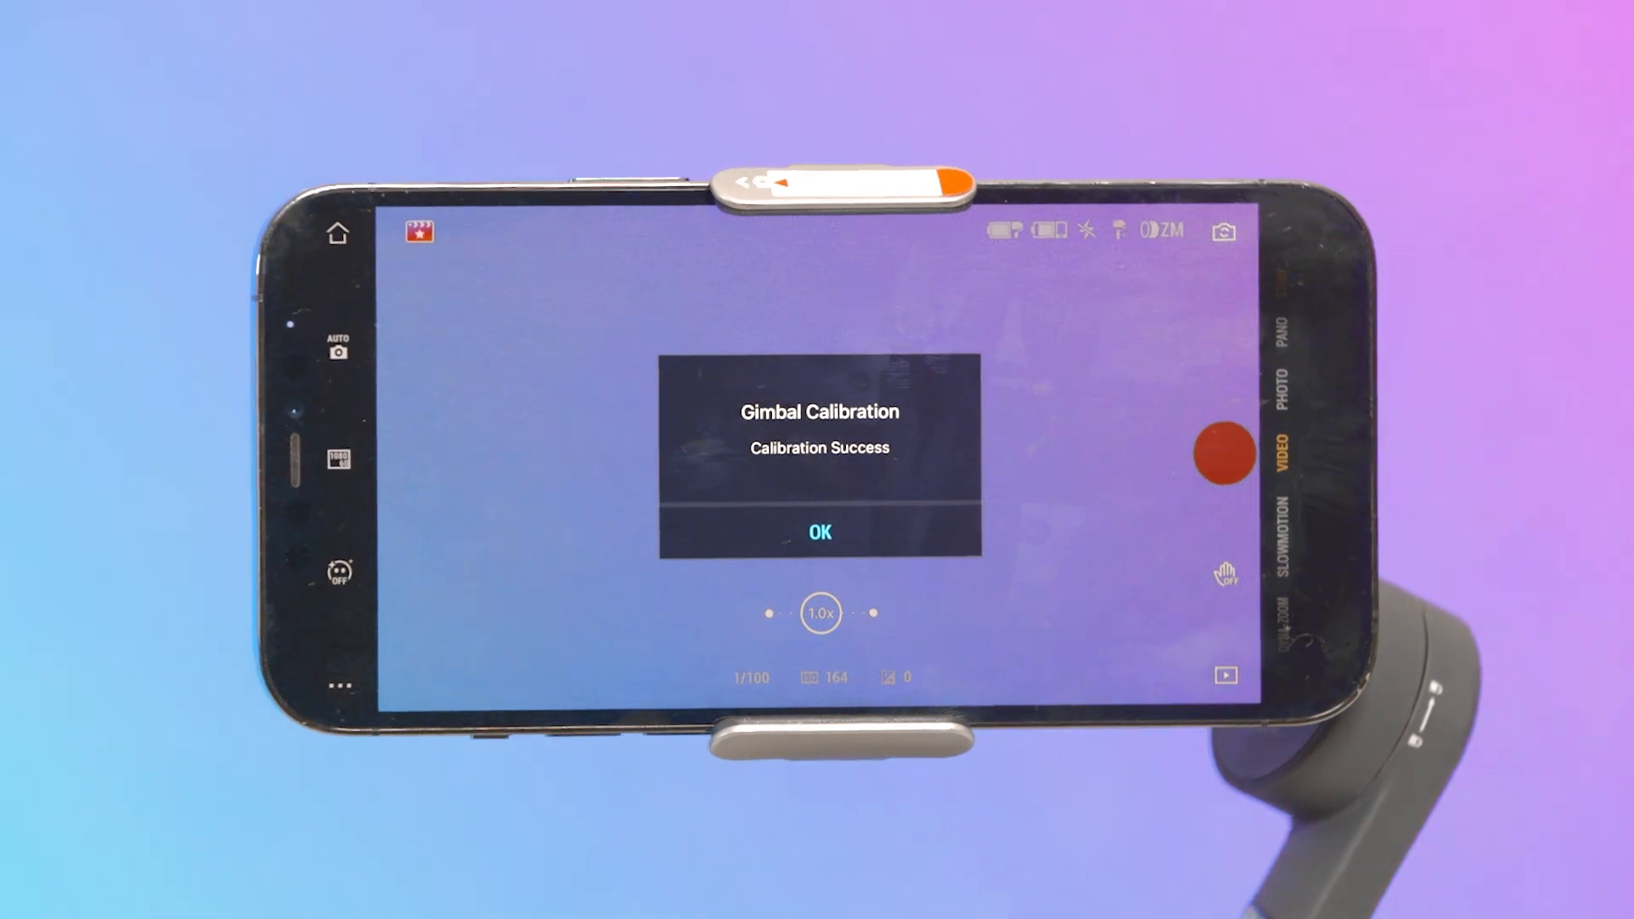
{"action": "left_click", "coordinate": [819, 531]}
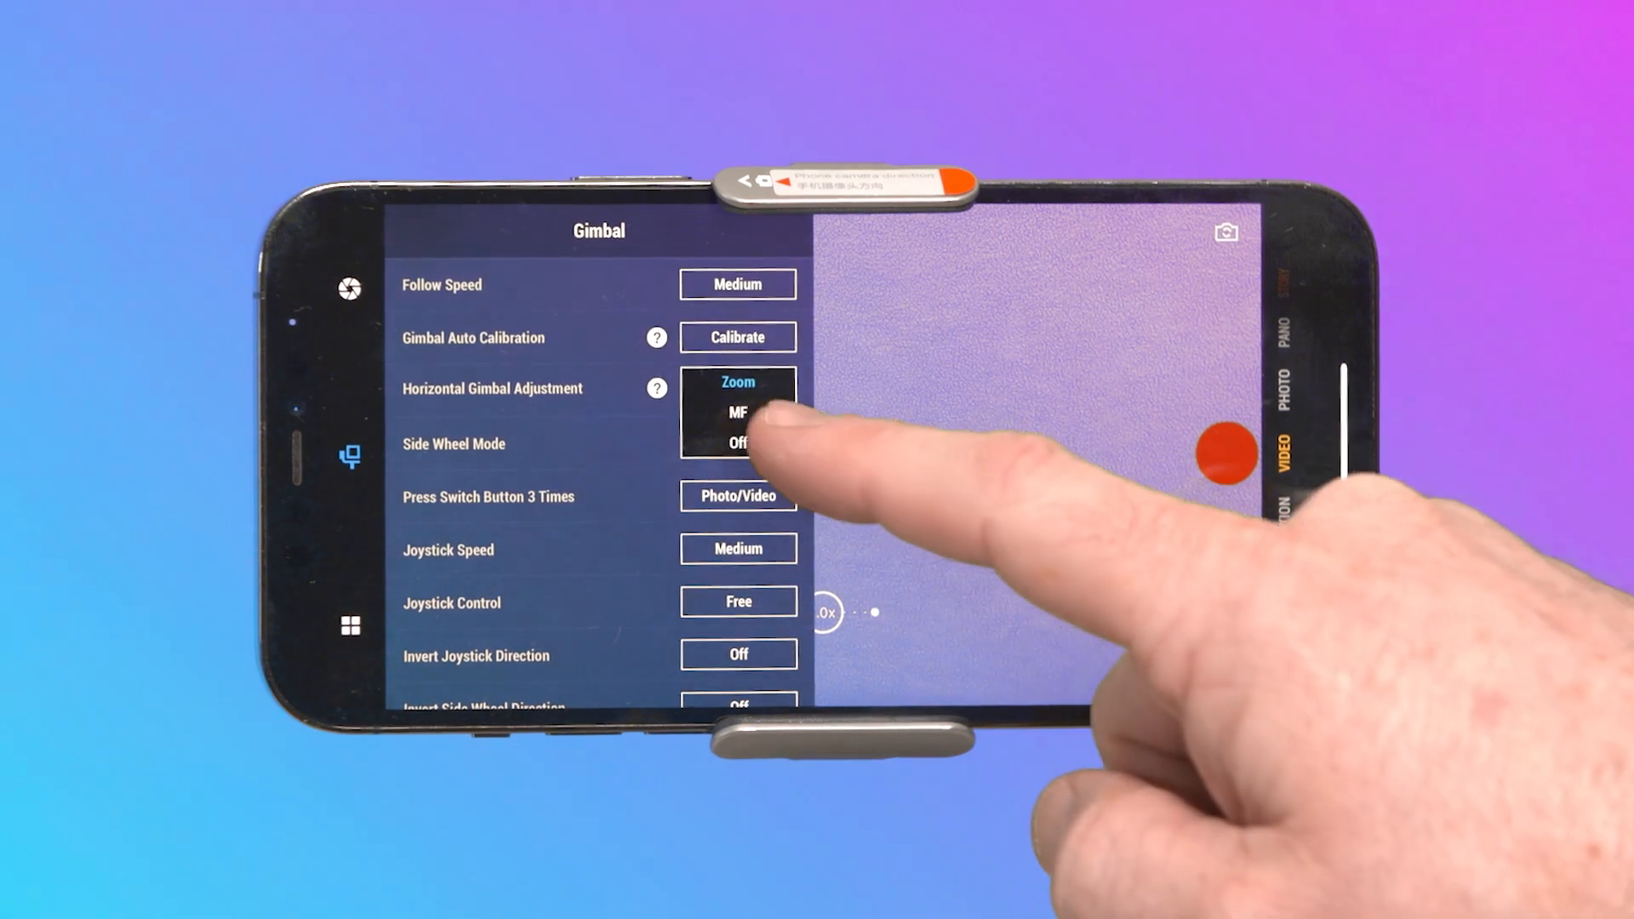
- Keep Side Wheel Mode on Zoom, set Joystick Speed to Fast, and reach the app's iOS permissions
{"action": "left_click", "coordinate": [738, 413]}
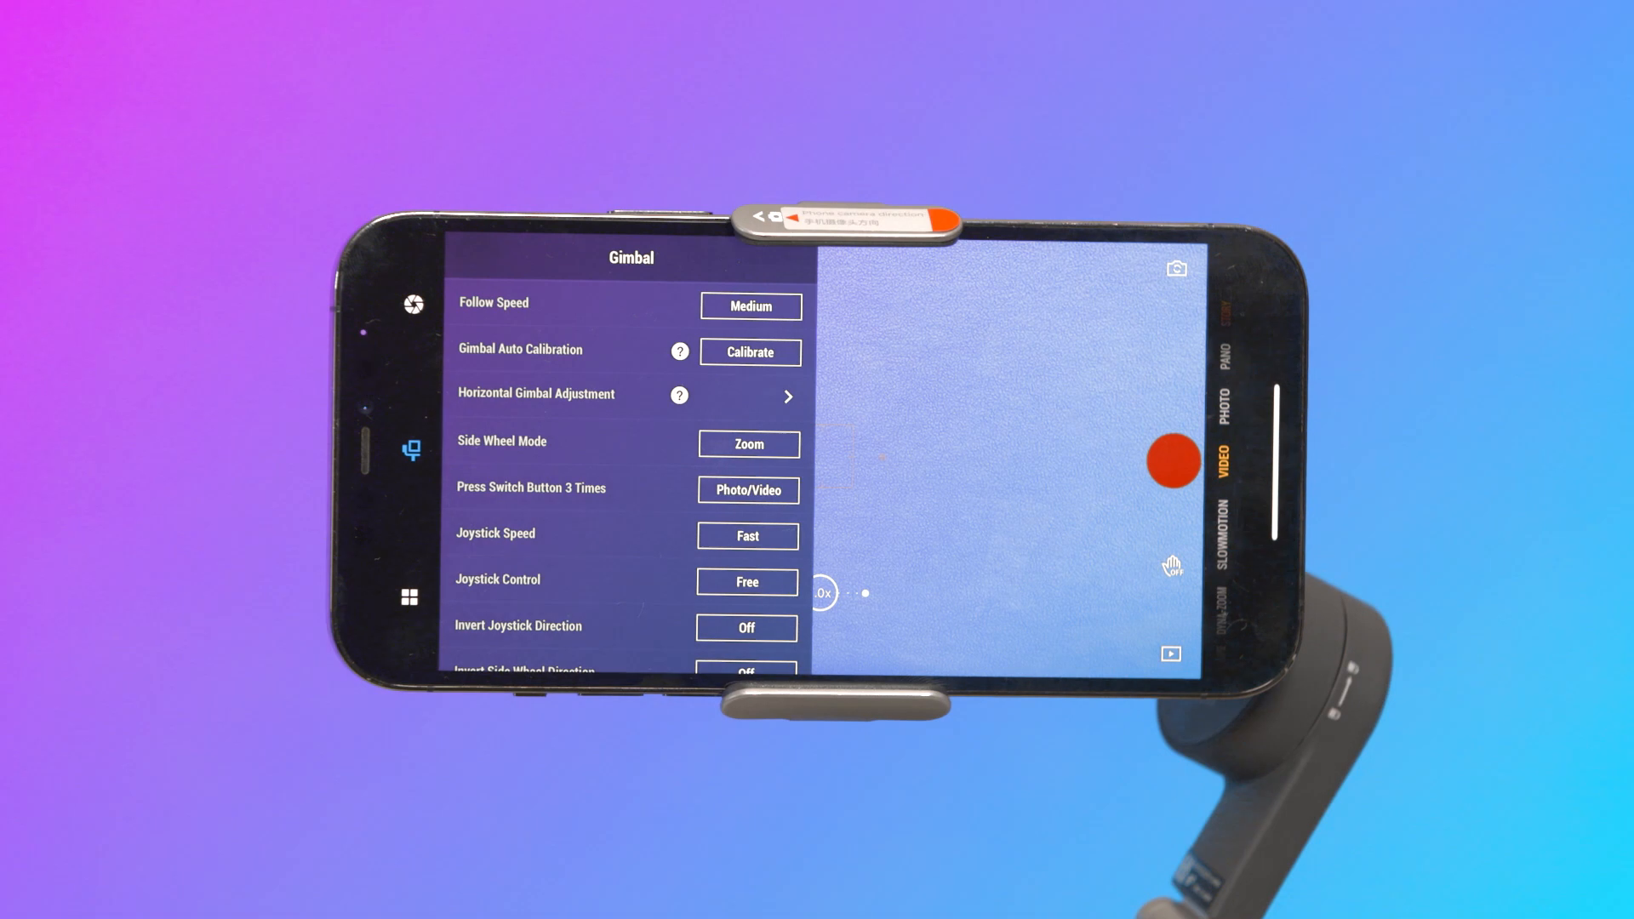
{"action": "left_click", "coordinate": [746, 535]}
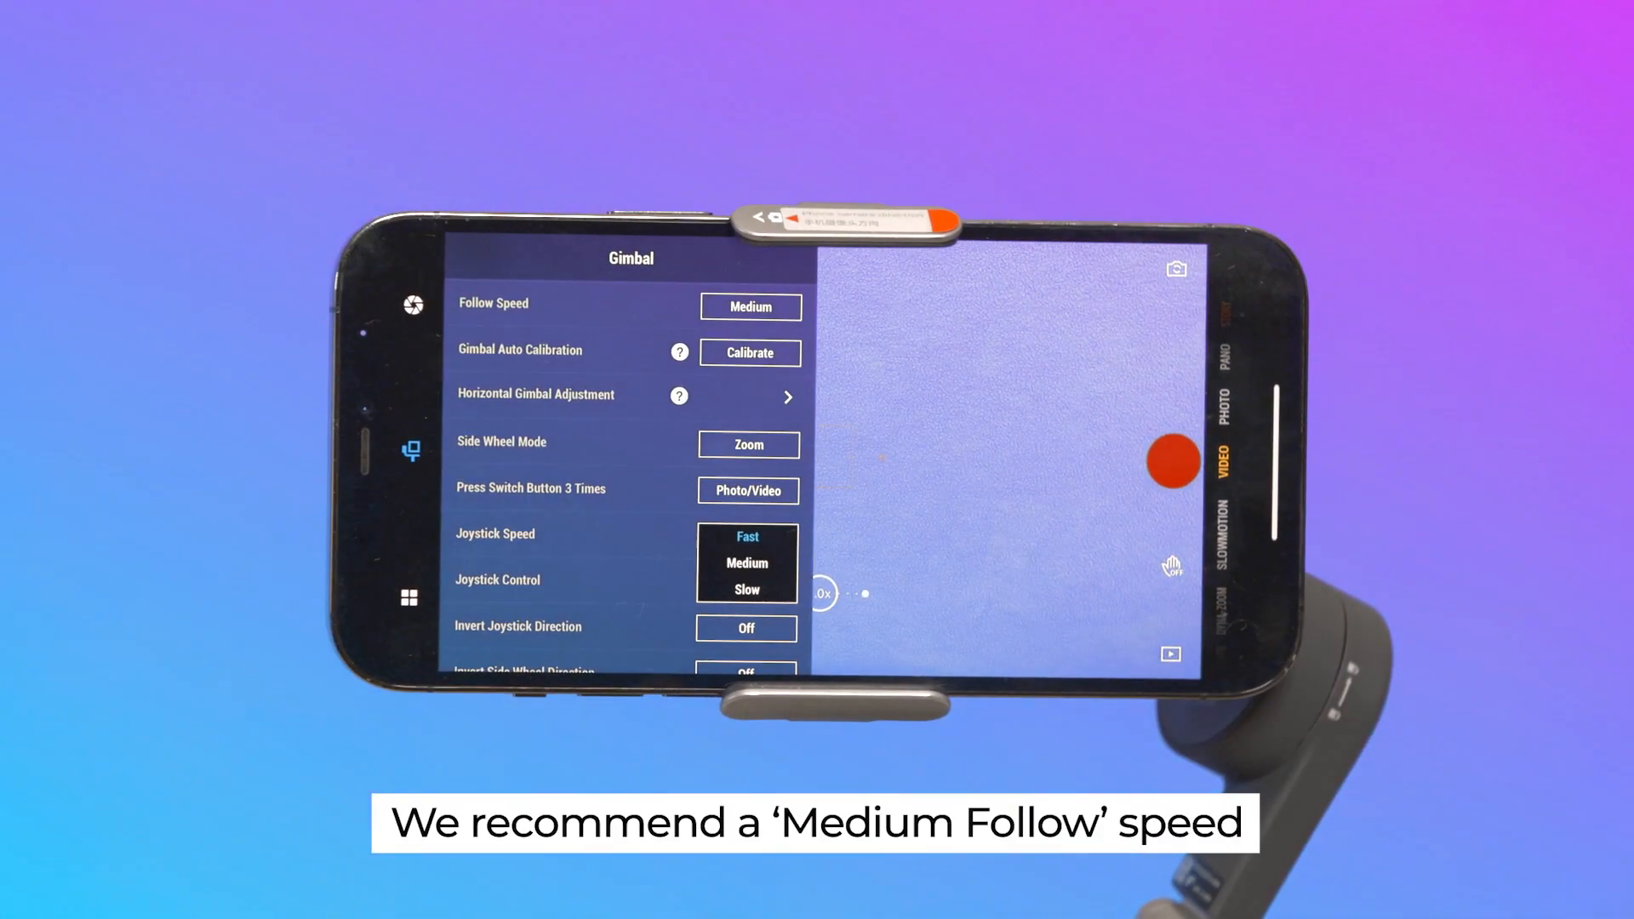
{"action": "left_click", "coordinate": [746, 564]}
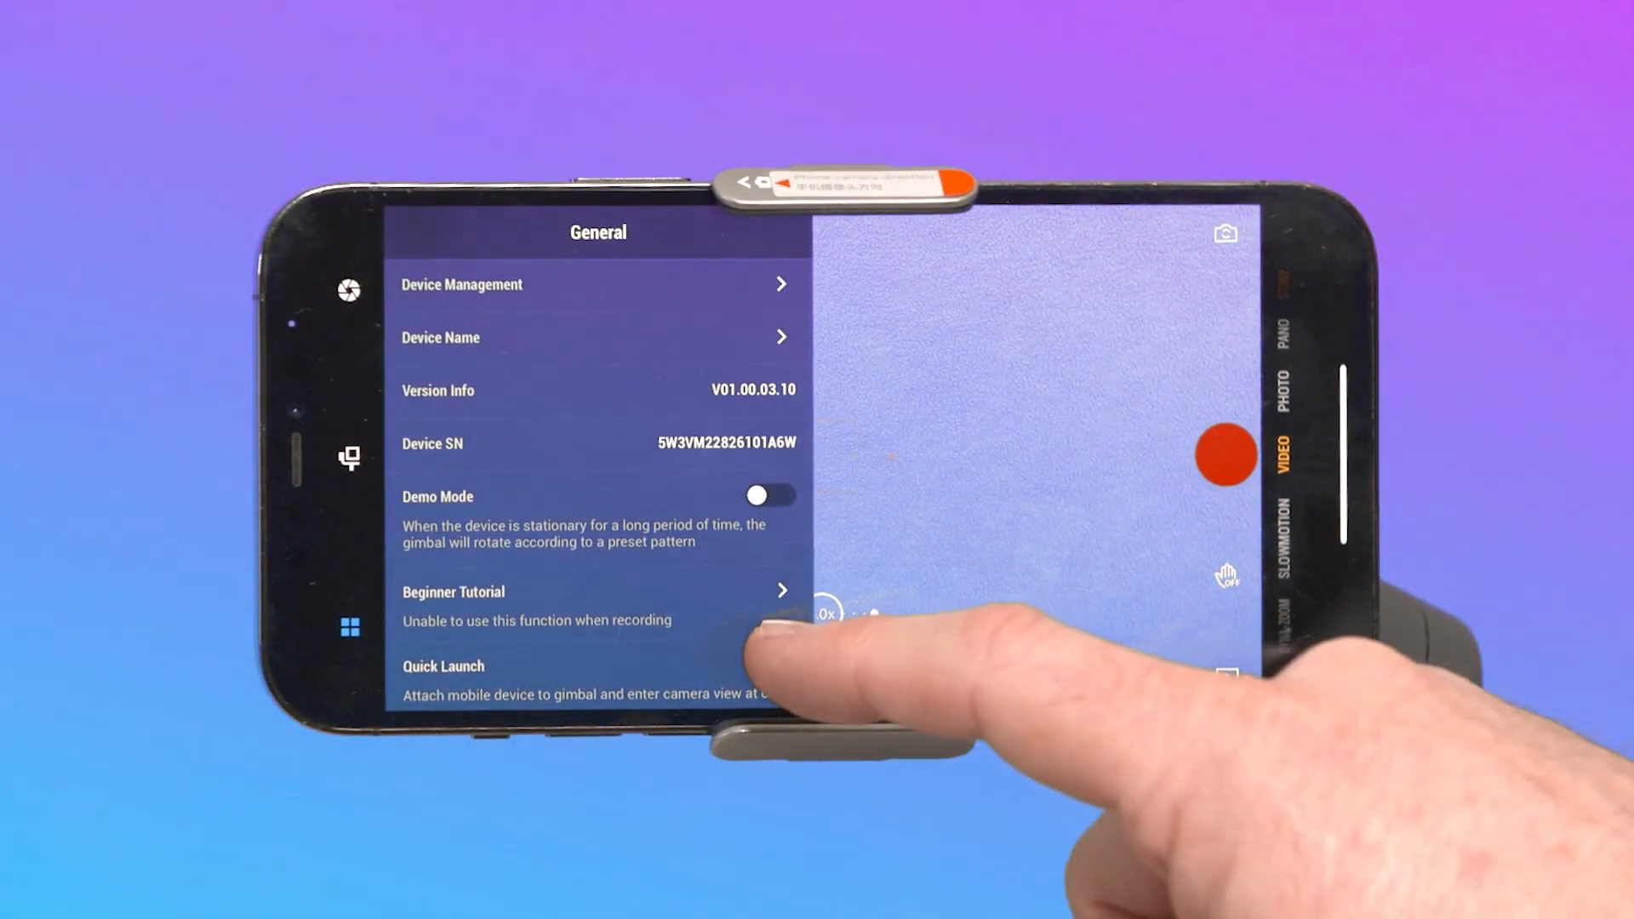
{"action": "left_click", "coordinate": [758, 664]}
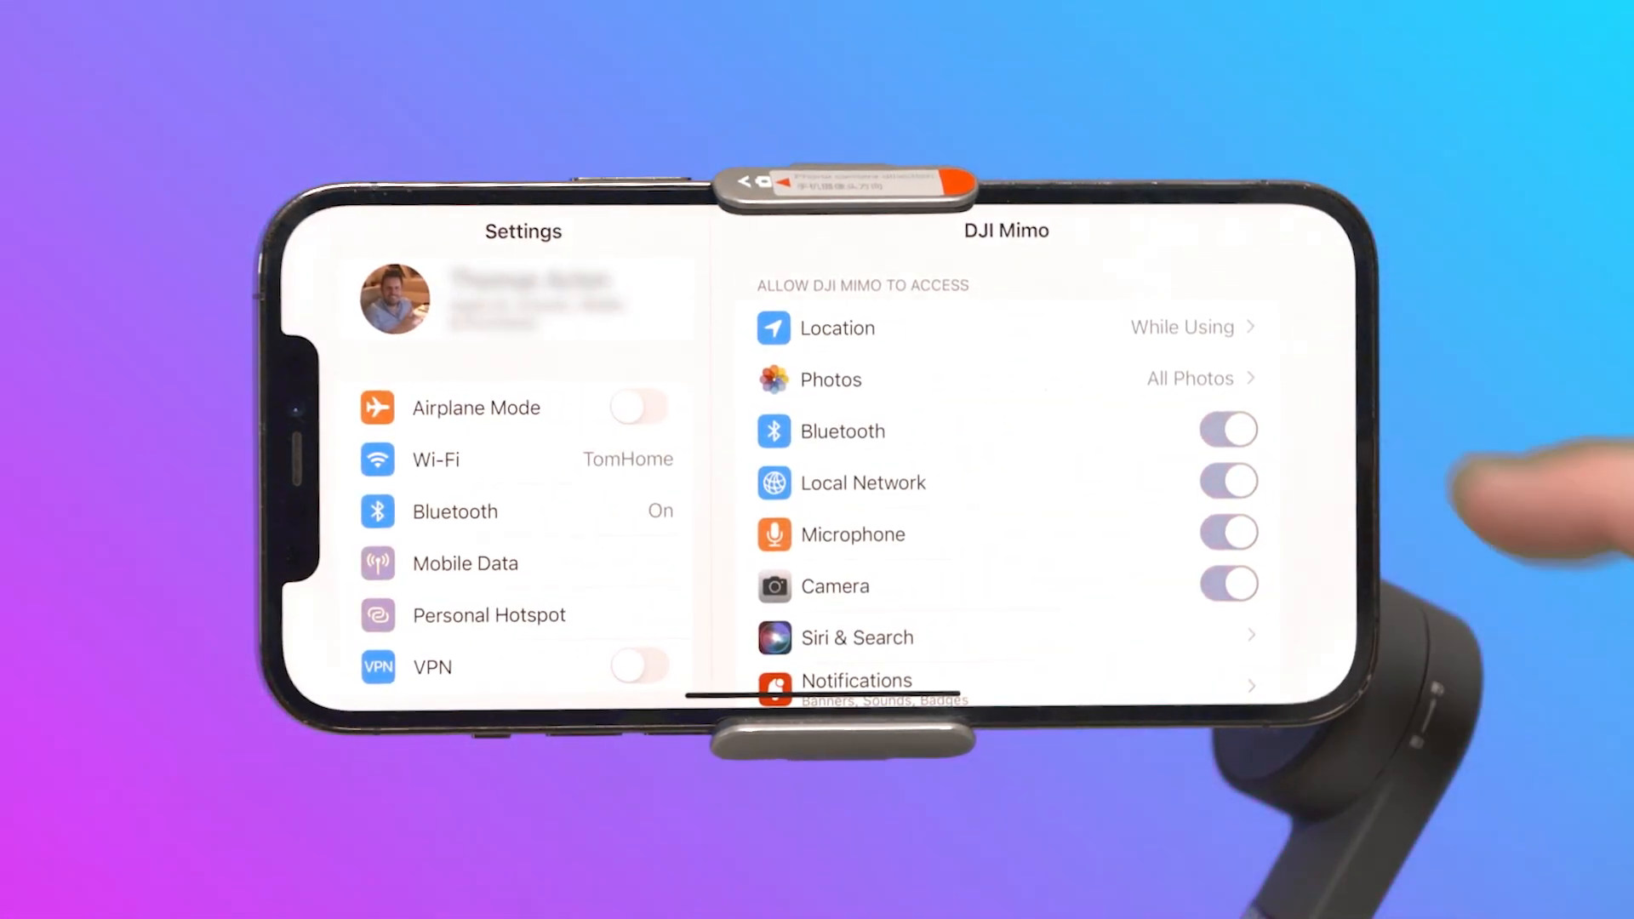
{"action": "left_click", "coordinate": [834, 327]}
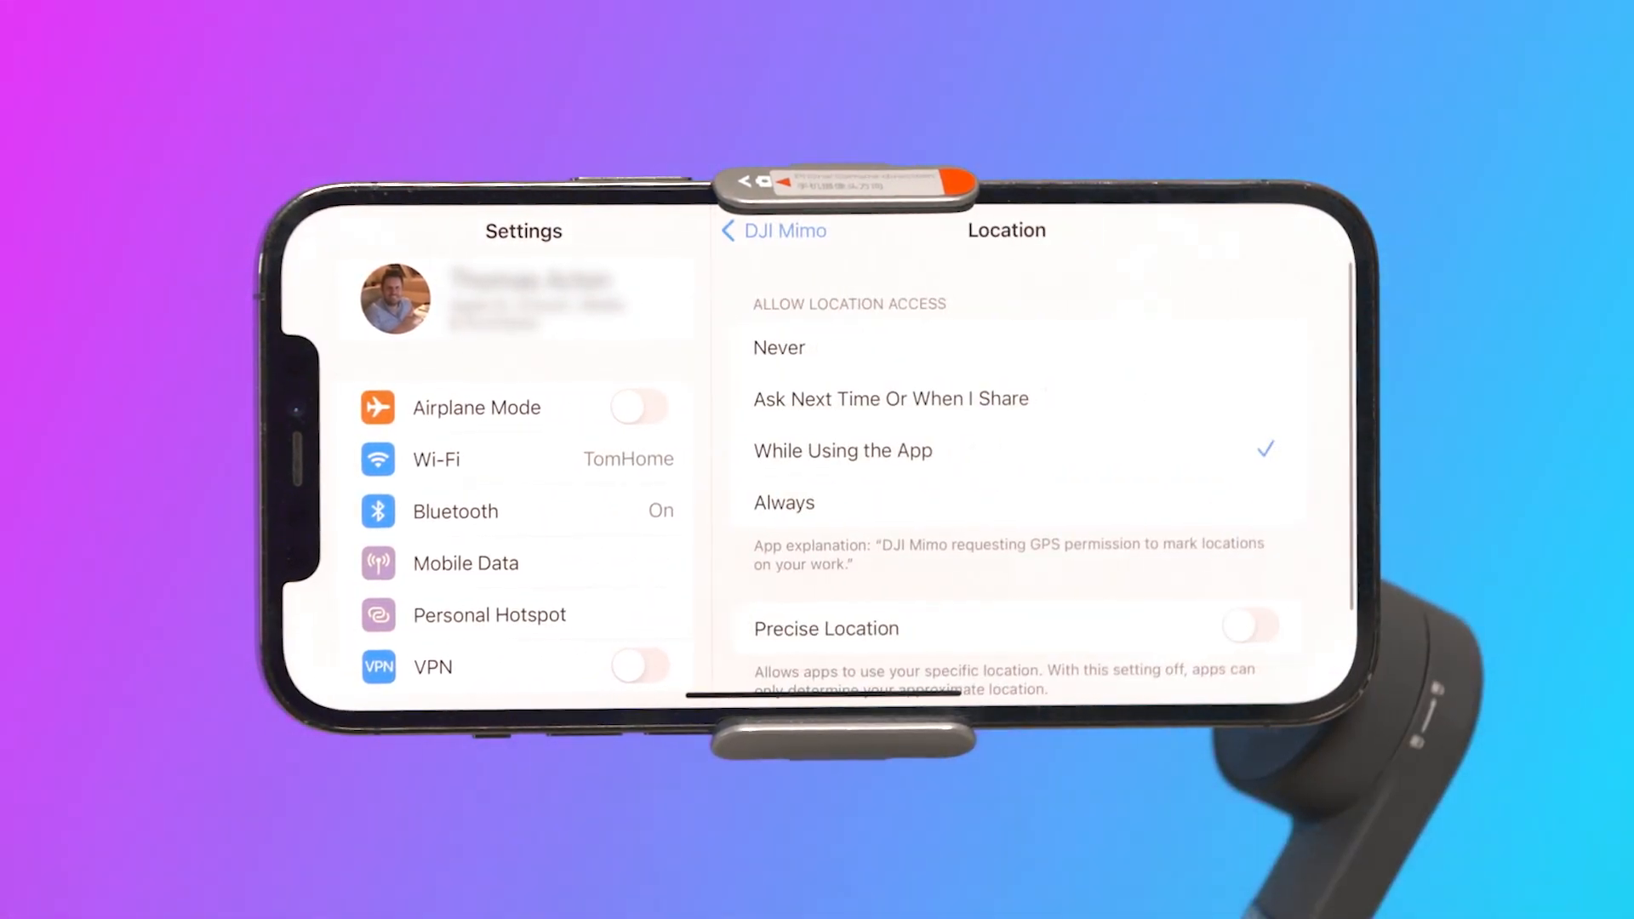
{"action": "left_click", "coordinate": [1248, 627]}
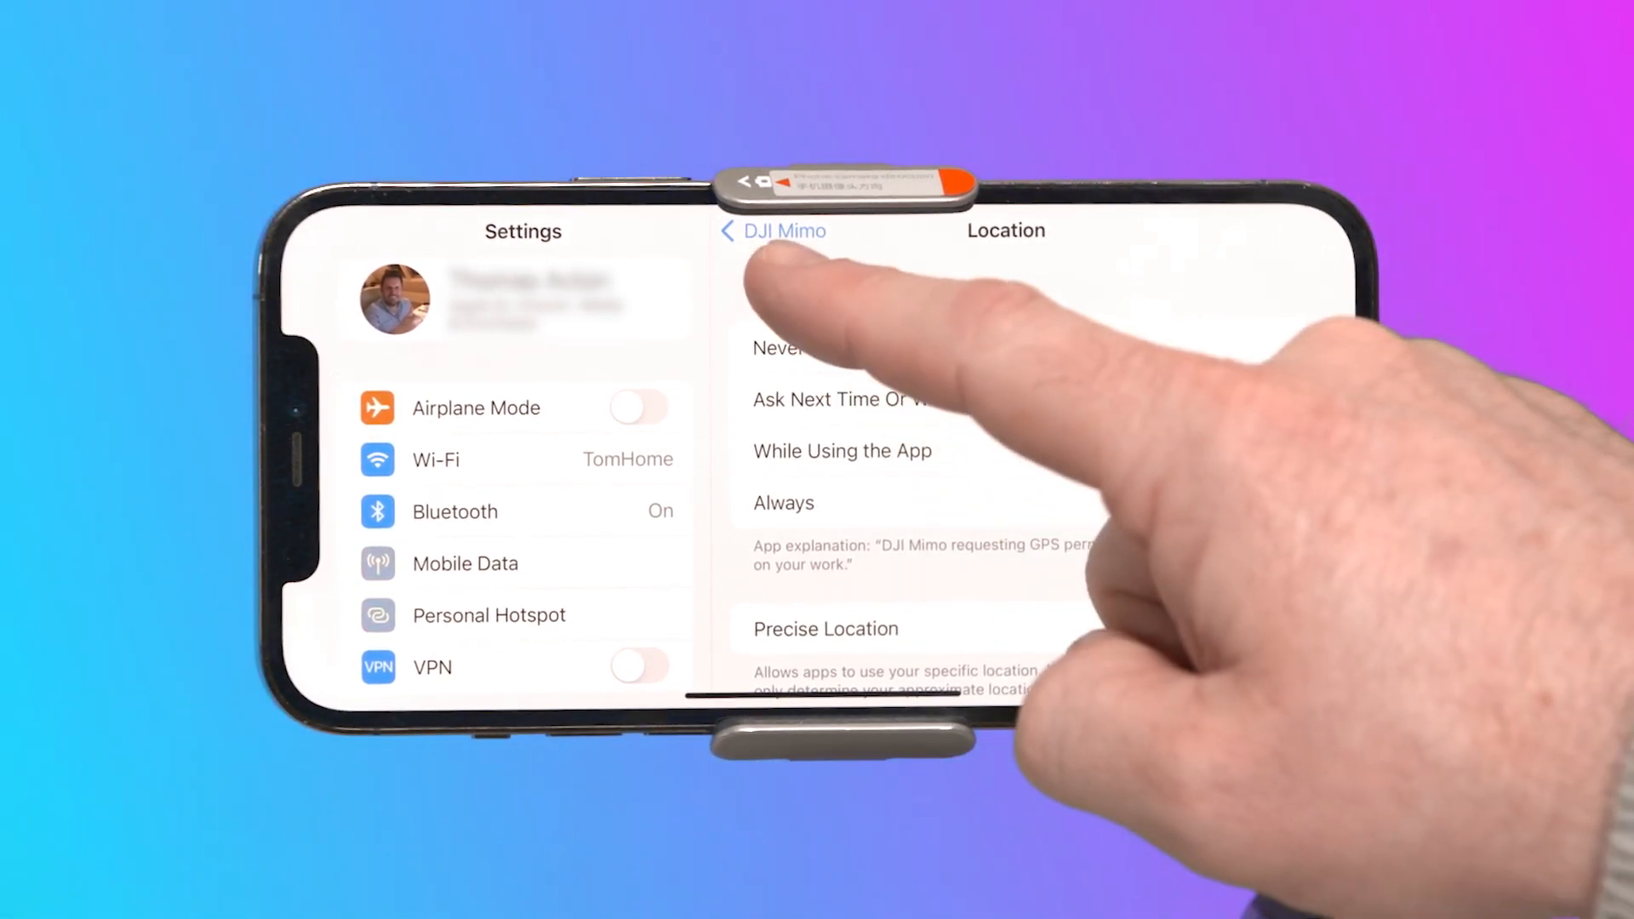
{"action": "left_click", "coordinate": [773, 229]}
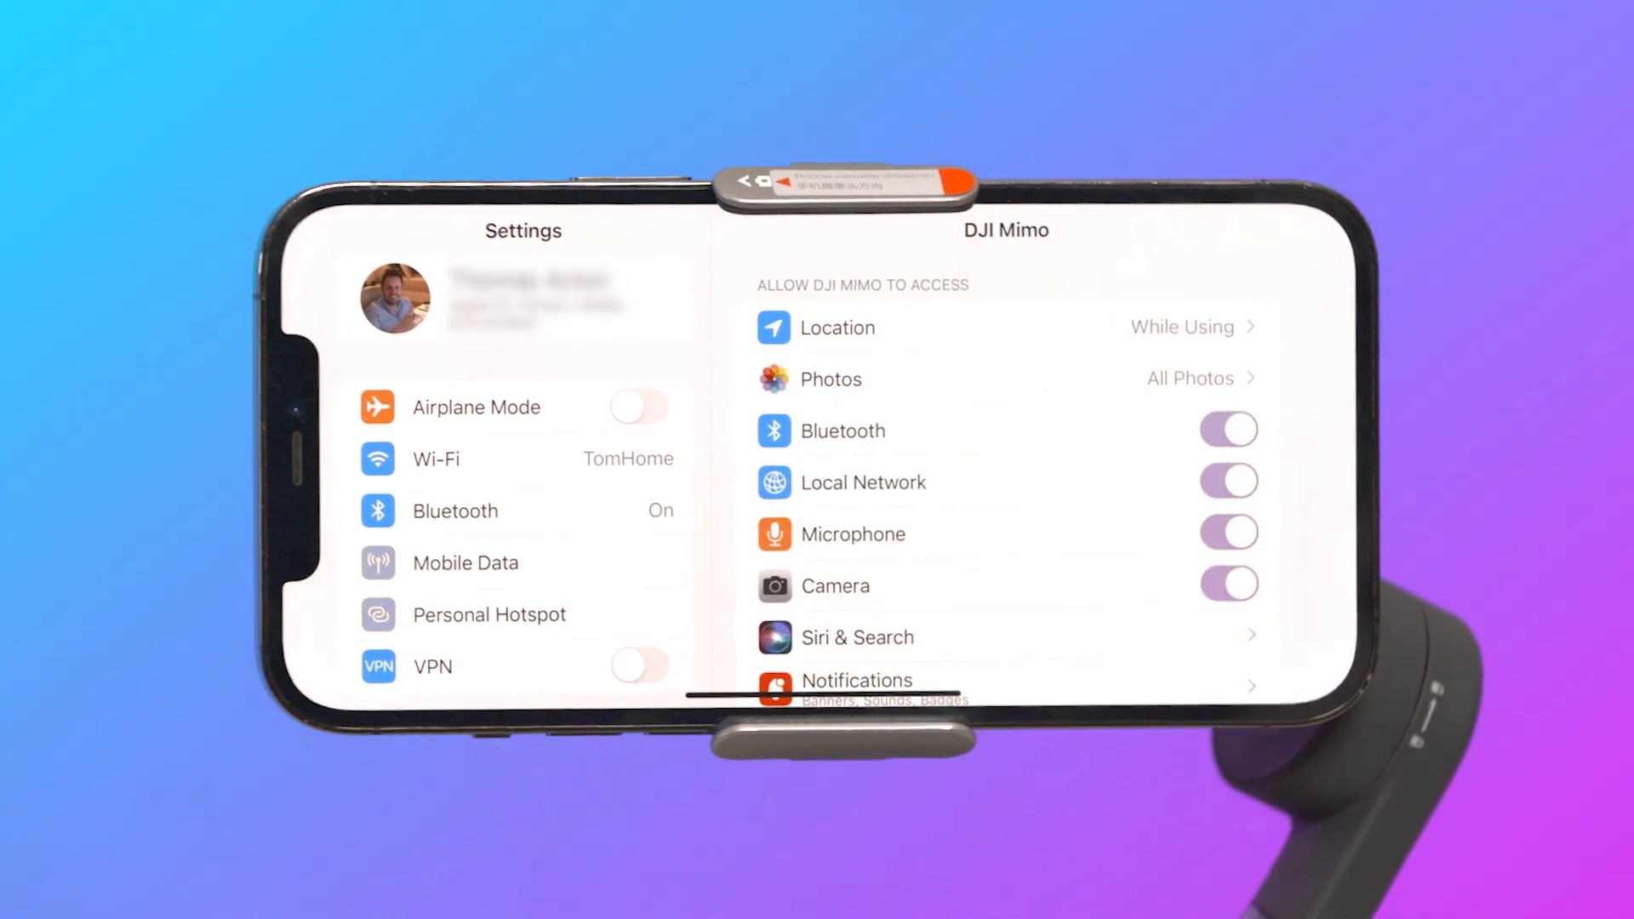